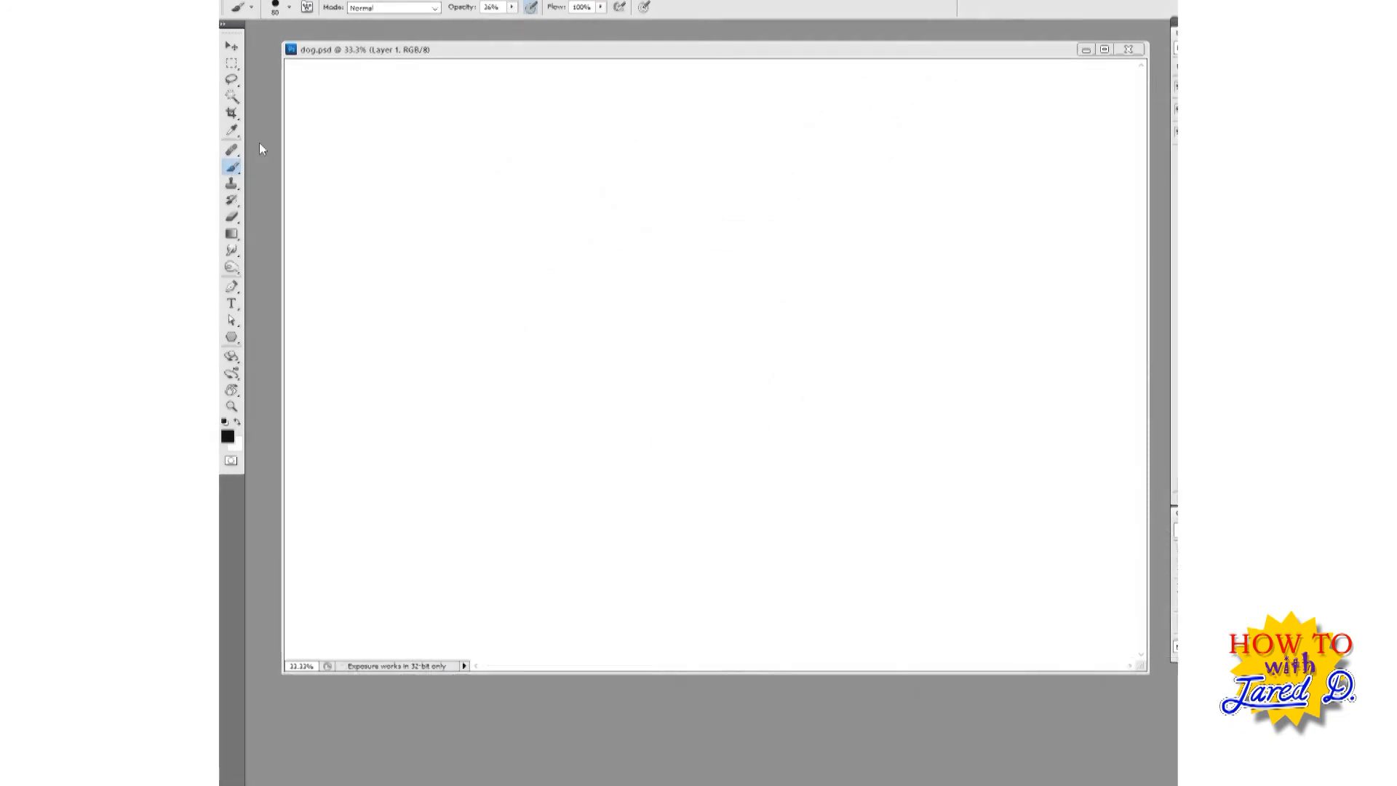
Step: Sketch low-opacity circles and lines for the dog's head, neck and body, then zoom in
{"action": "right_click", "coordinate": [231, 148]}
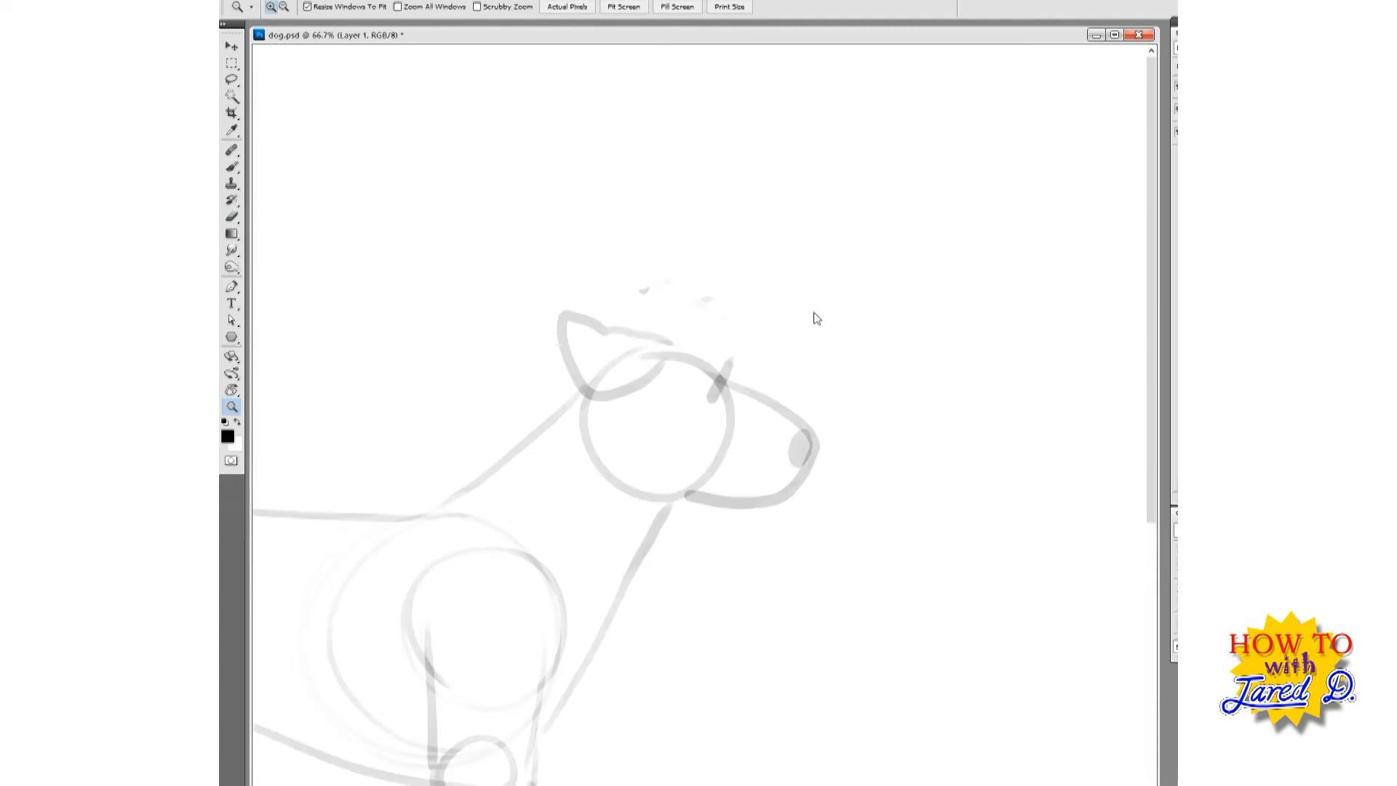
{"action": "left_click", "coordinate": [231, 150]}
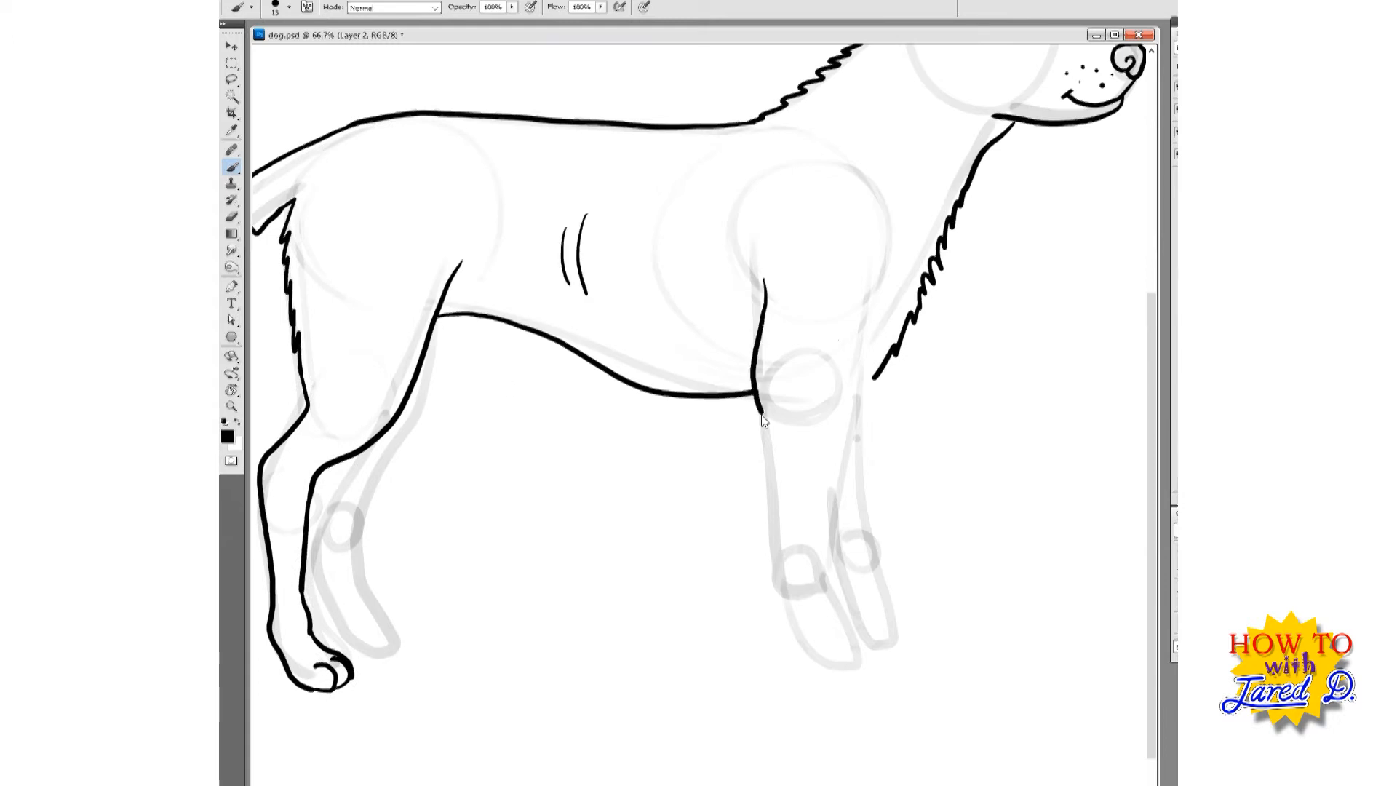
Step: Trace the dog's outline with a hard brush at 100% opacity on a new layer
{"action": "scroll", "scroll_direction": "down", "scroll_amount": 3}
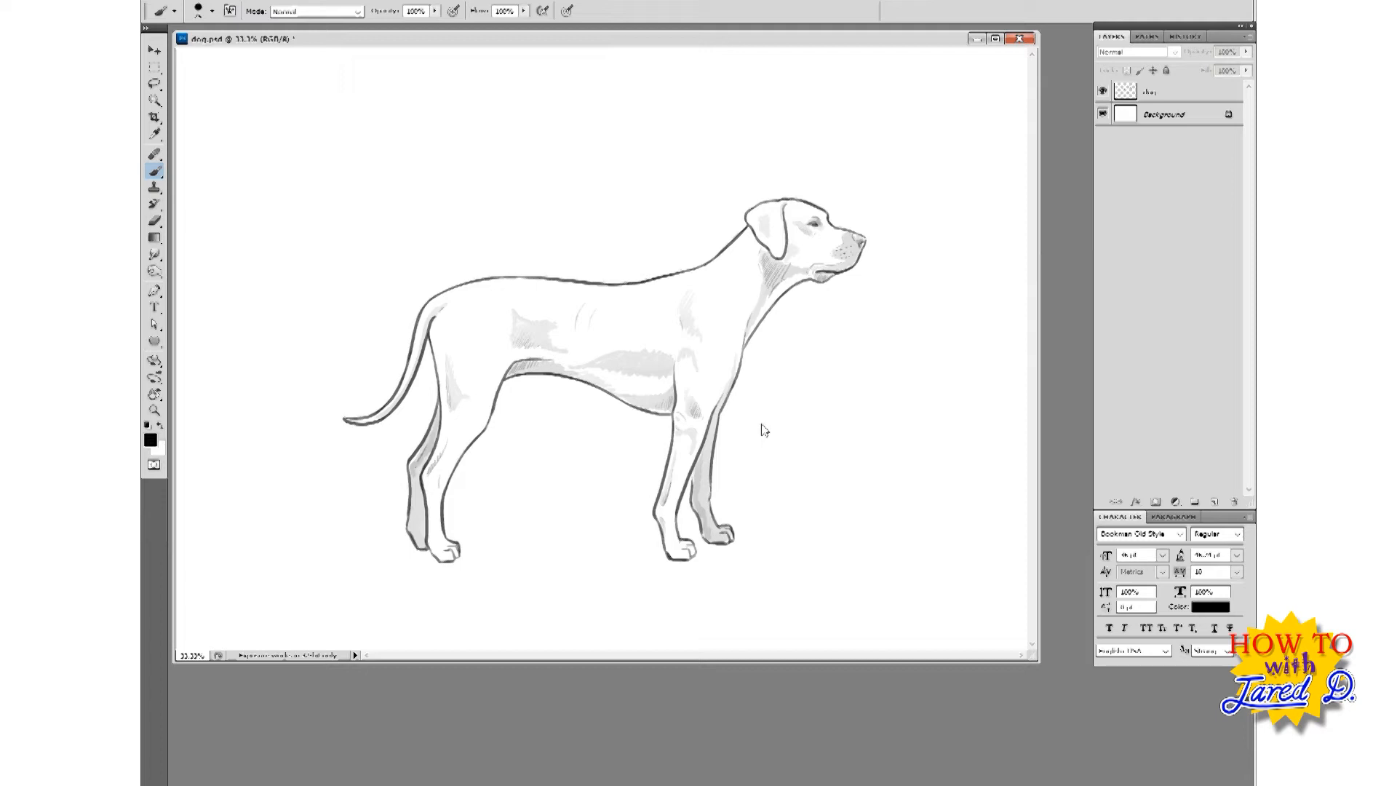
{"action": "mouse_move", "coordinate": [826, 351]}
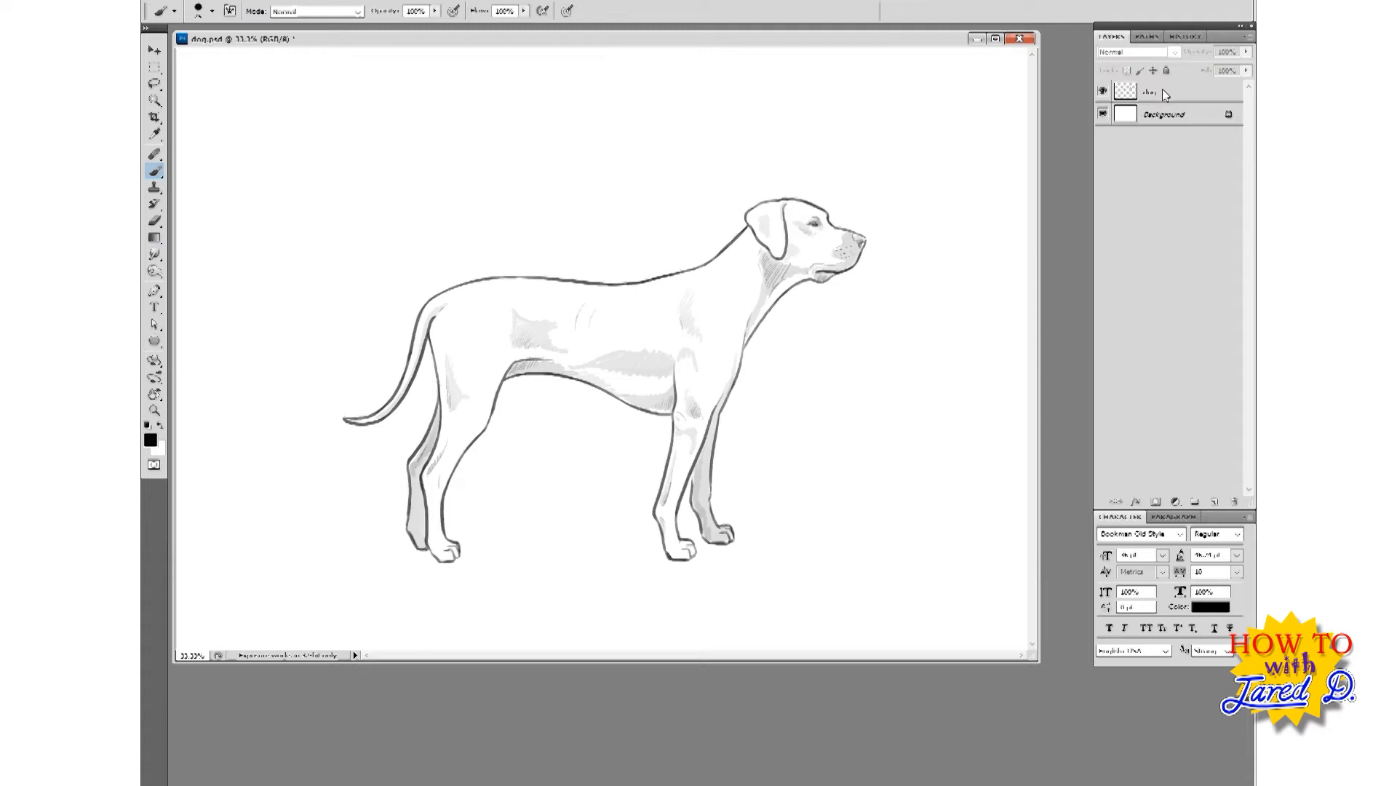
Step: Select the 'dog' layer in the Layers panel
{"action": "left_click", "coordinate": [1158, 90]}
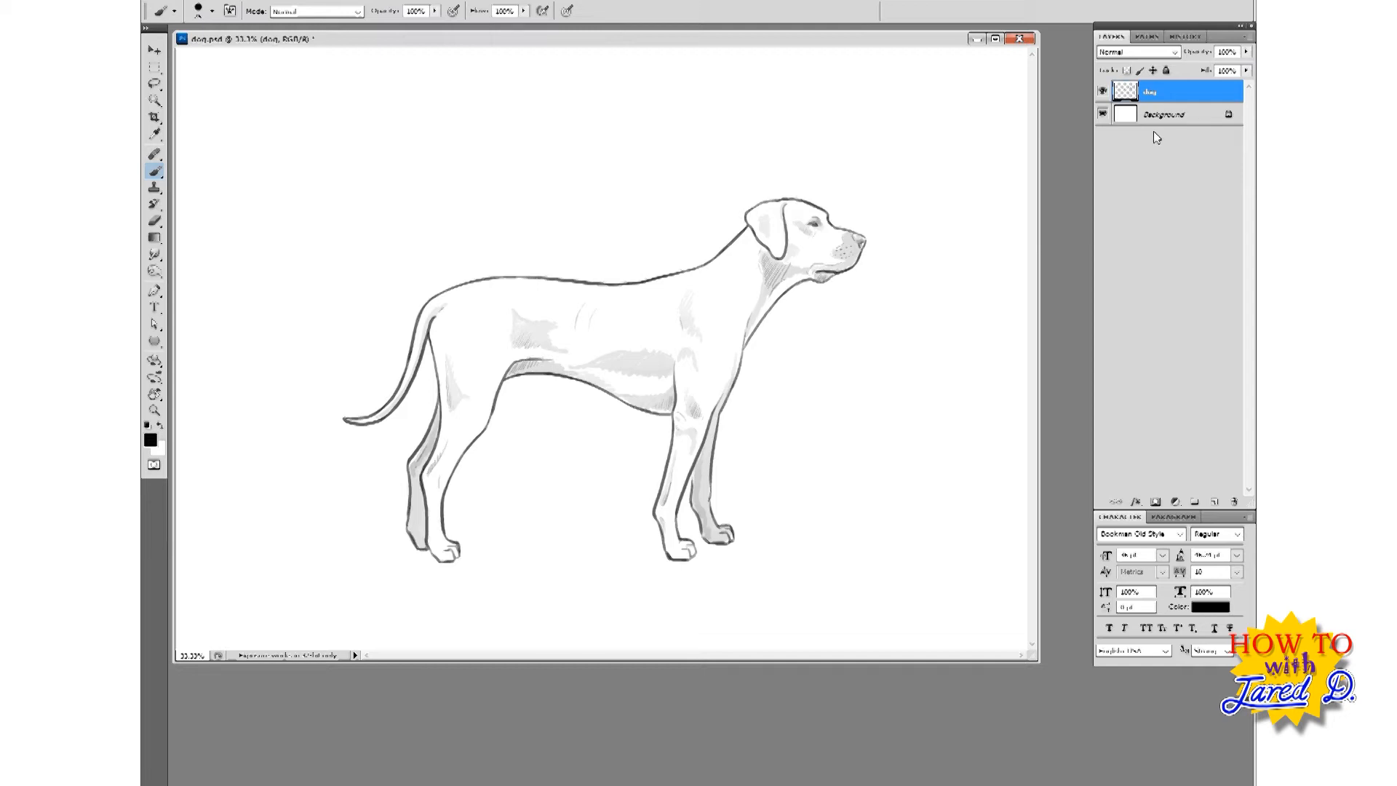
{"action": "mouse_move", "coordinate": [1163, 110]}
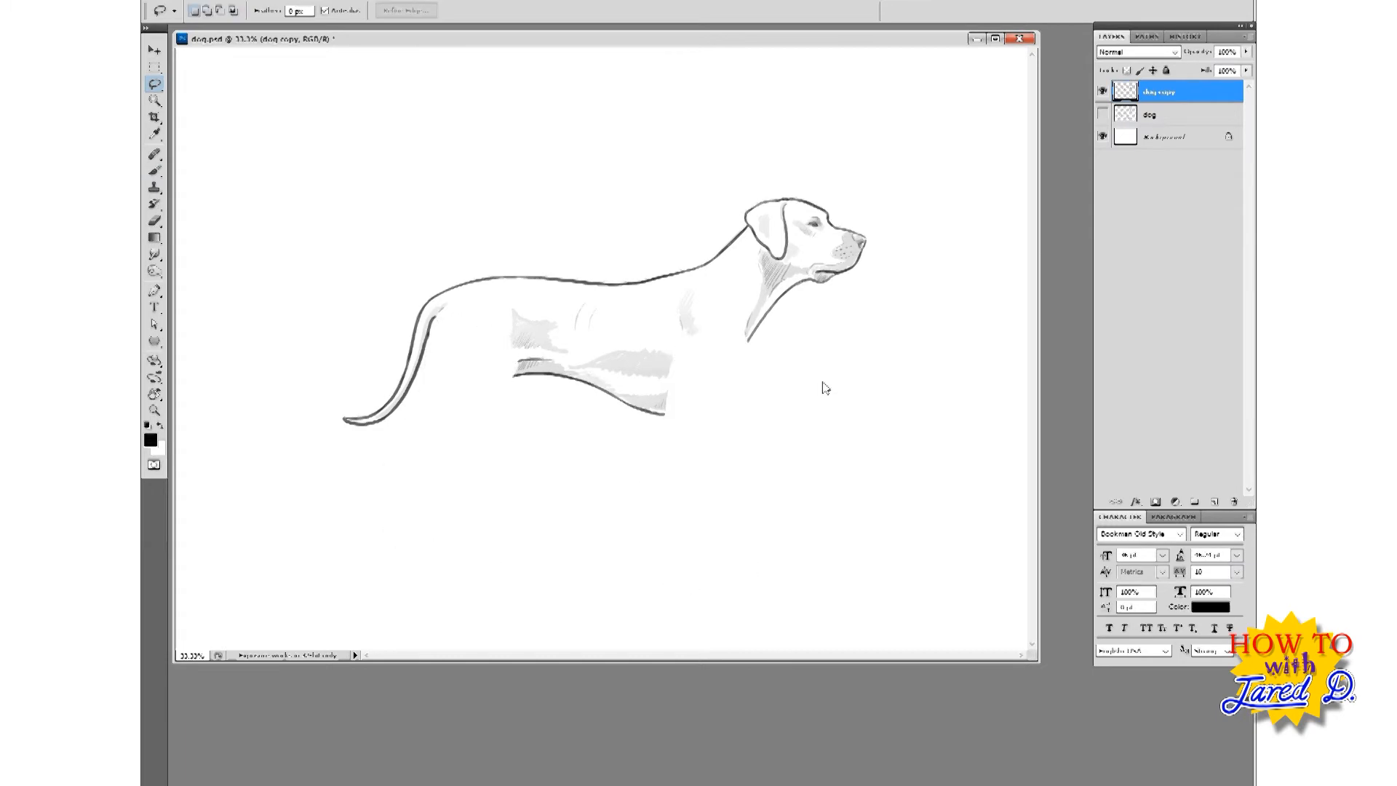
Step: Copy the dog layer, delete its legs, fade the original, and brush mid-stride legs
{"action": "left_click", "coordinate": [1150, 114]}
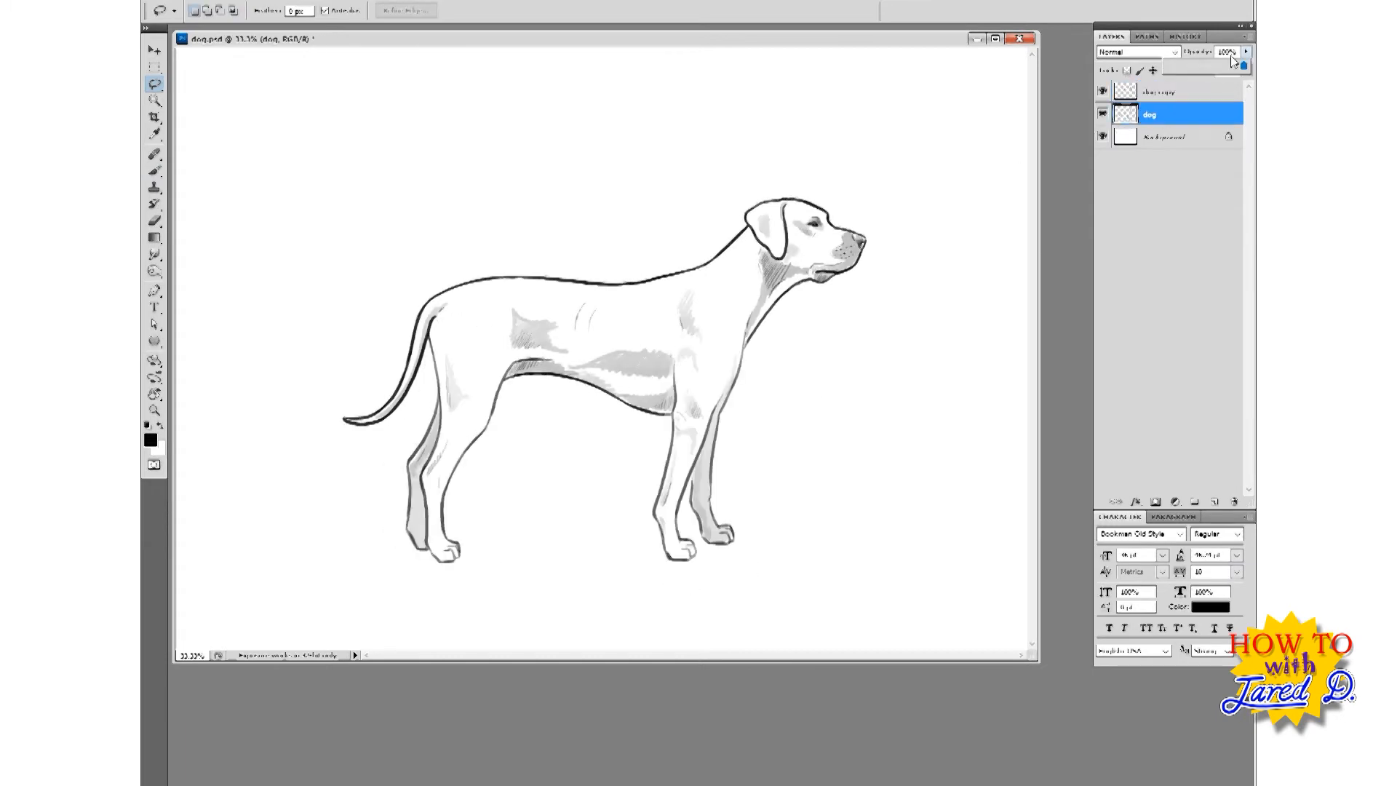
{"action": "left_click", "coordinate": [1158, 90]}
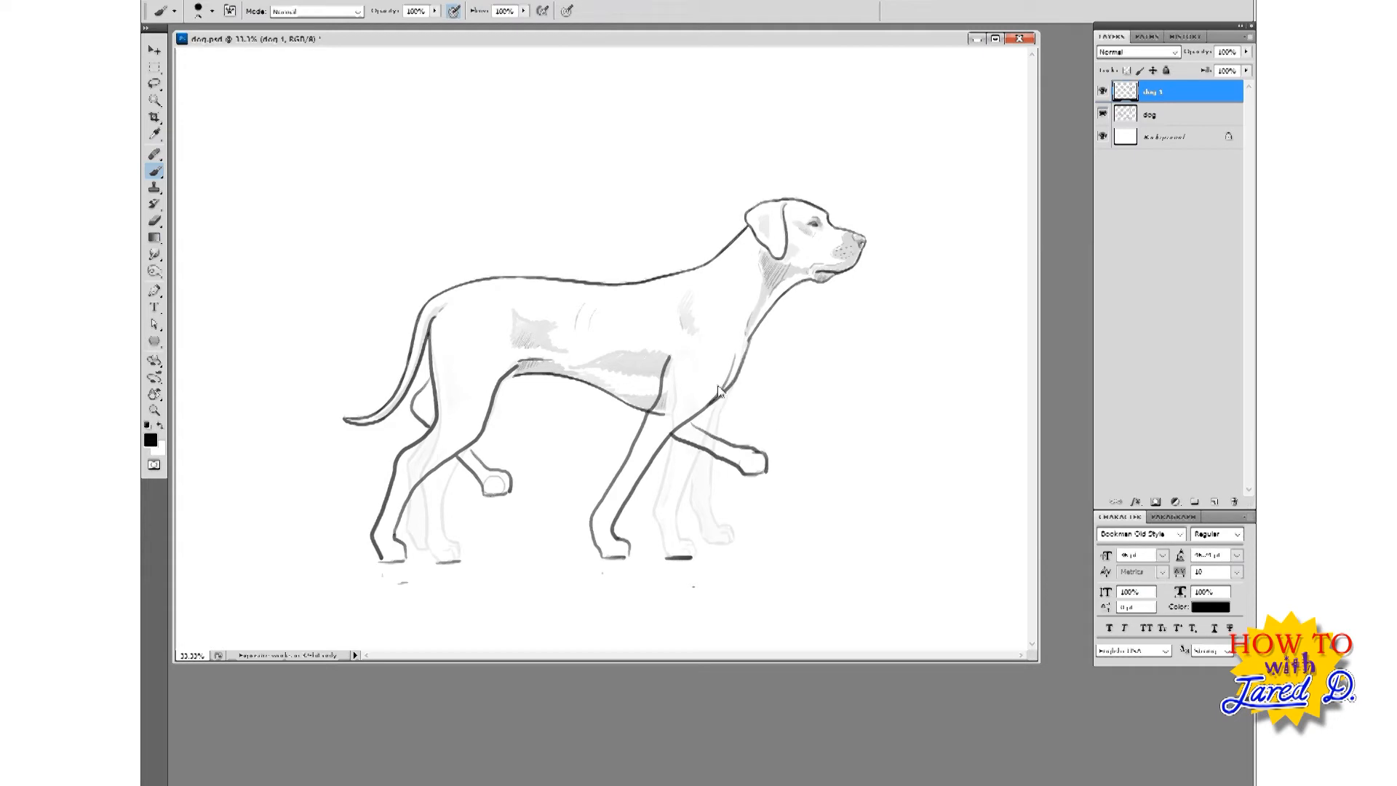
{"action": "left_click", "coordinate": [154, 219]}
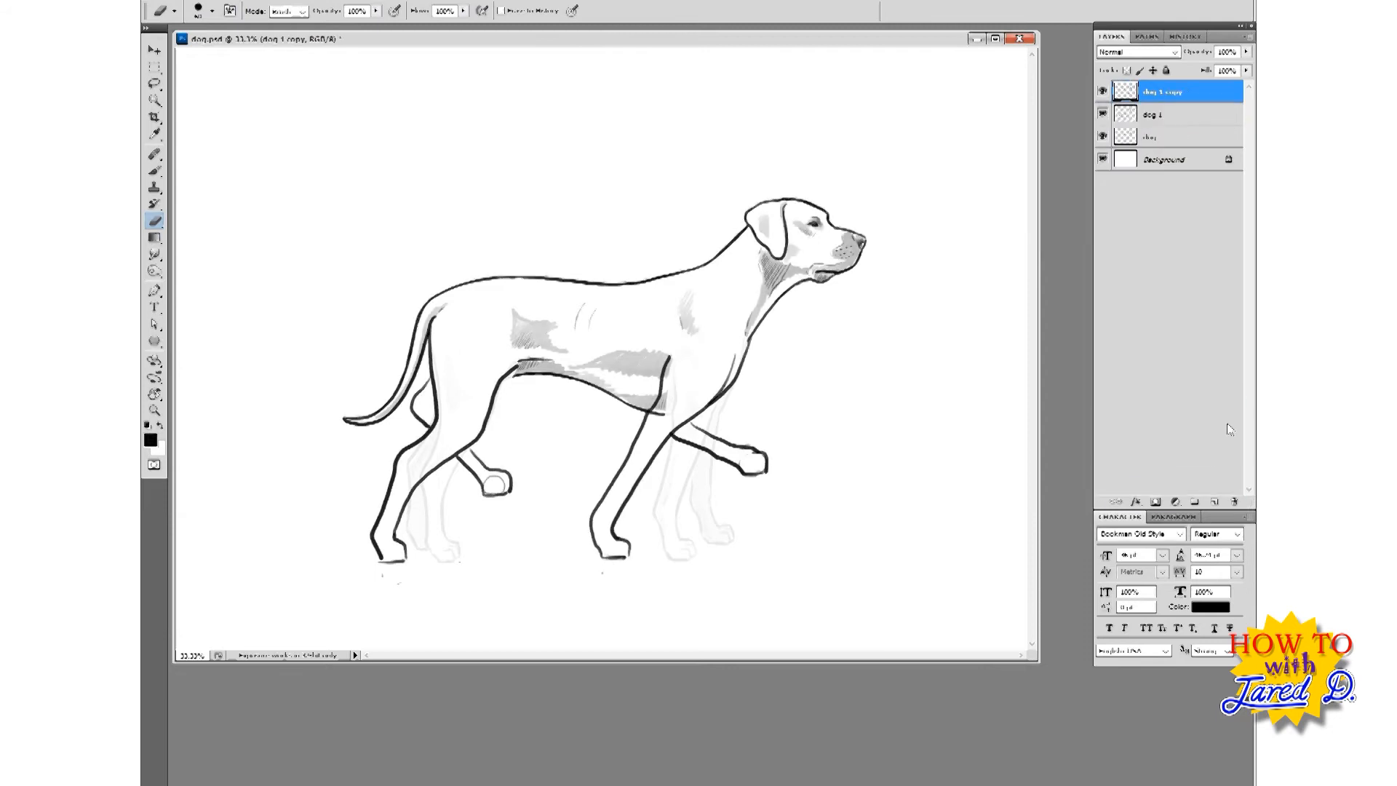
Step: Rename the dog 1 copy 'dog 5', lasso its legs for deletion, and sketch a new stride
{"action": "double_click", "coordinate": [1163, 91]}
{"action": "type", "text": "dog 2"}
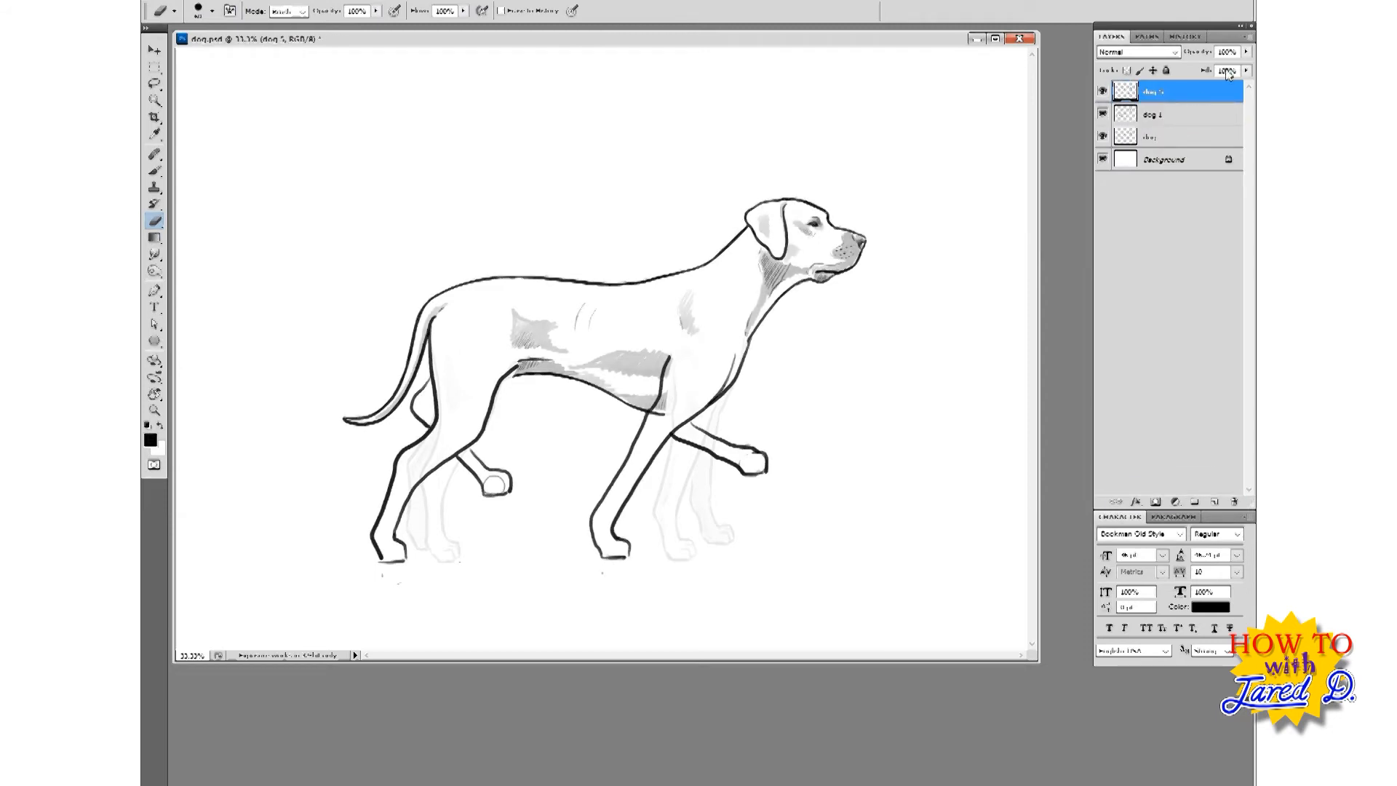
{"action": "left_click", "coordinate": [154, 84]}
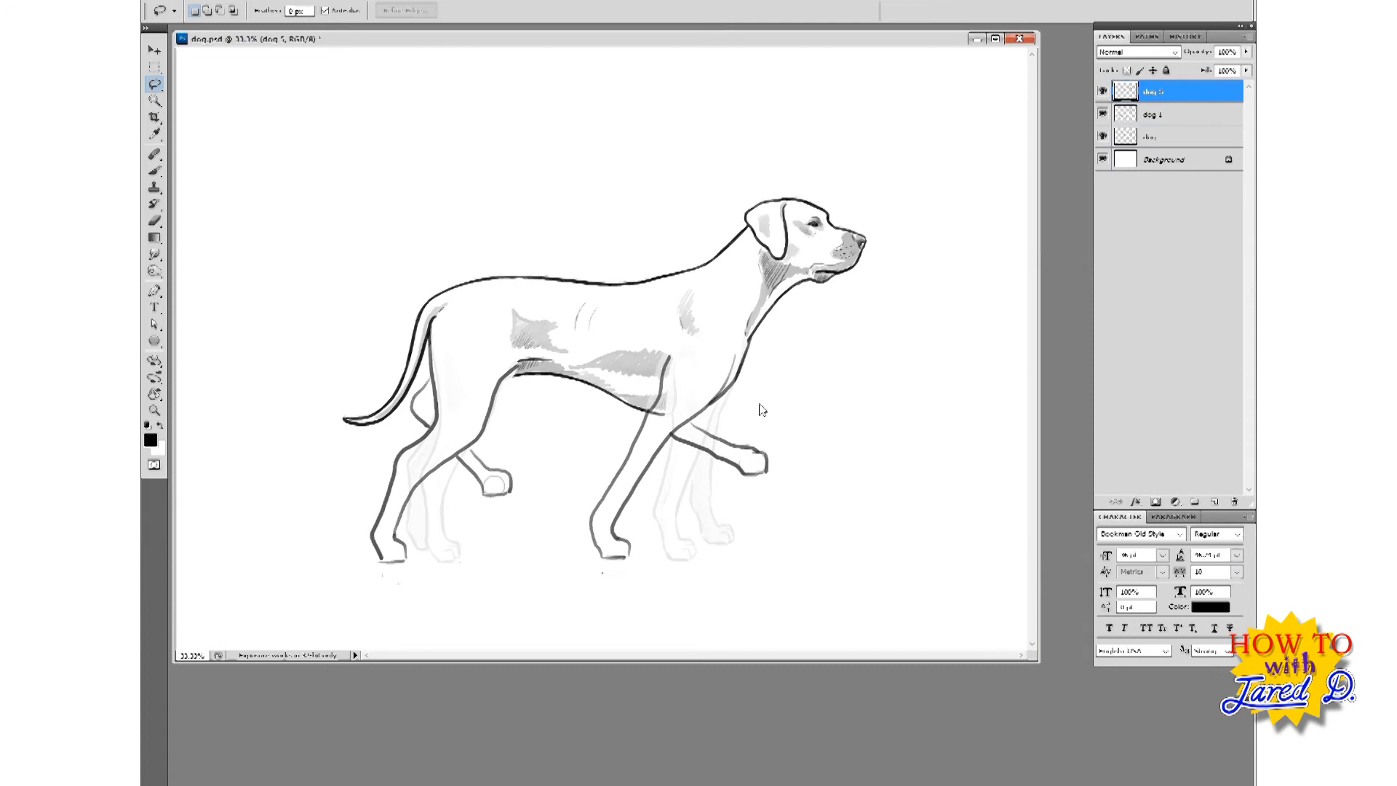
{"action": "left_click", "coordinate": [1104, 114]}
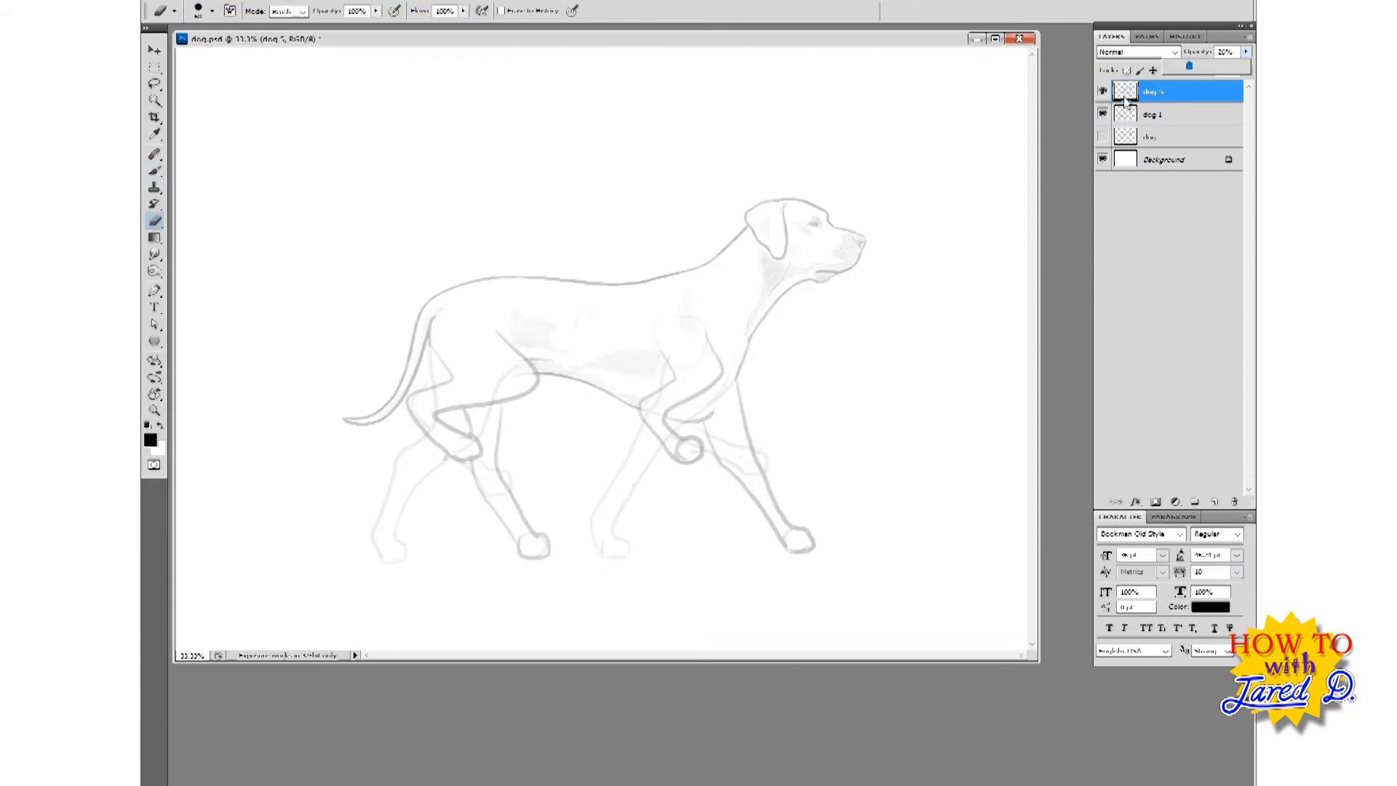
Step: Add a 'dog 4' layer below dog 5 with in-between legs, then toggle its visibility
{"action": "left_click", "coordinate": [1154, 115]}
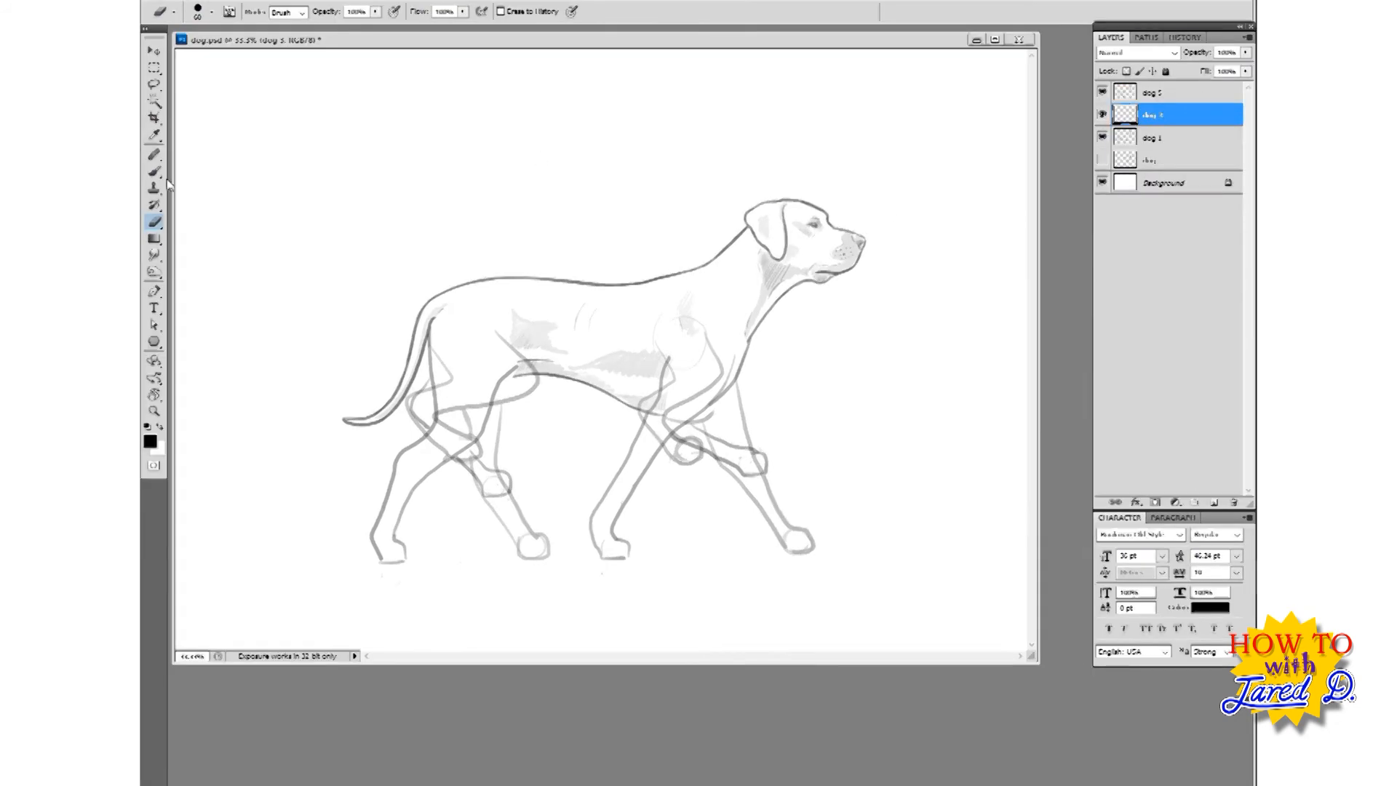
{"action": "left_click", "coordinate": [1103, 92]}
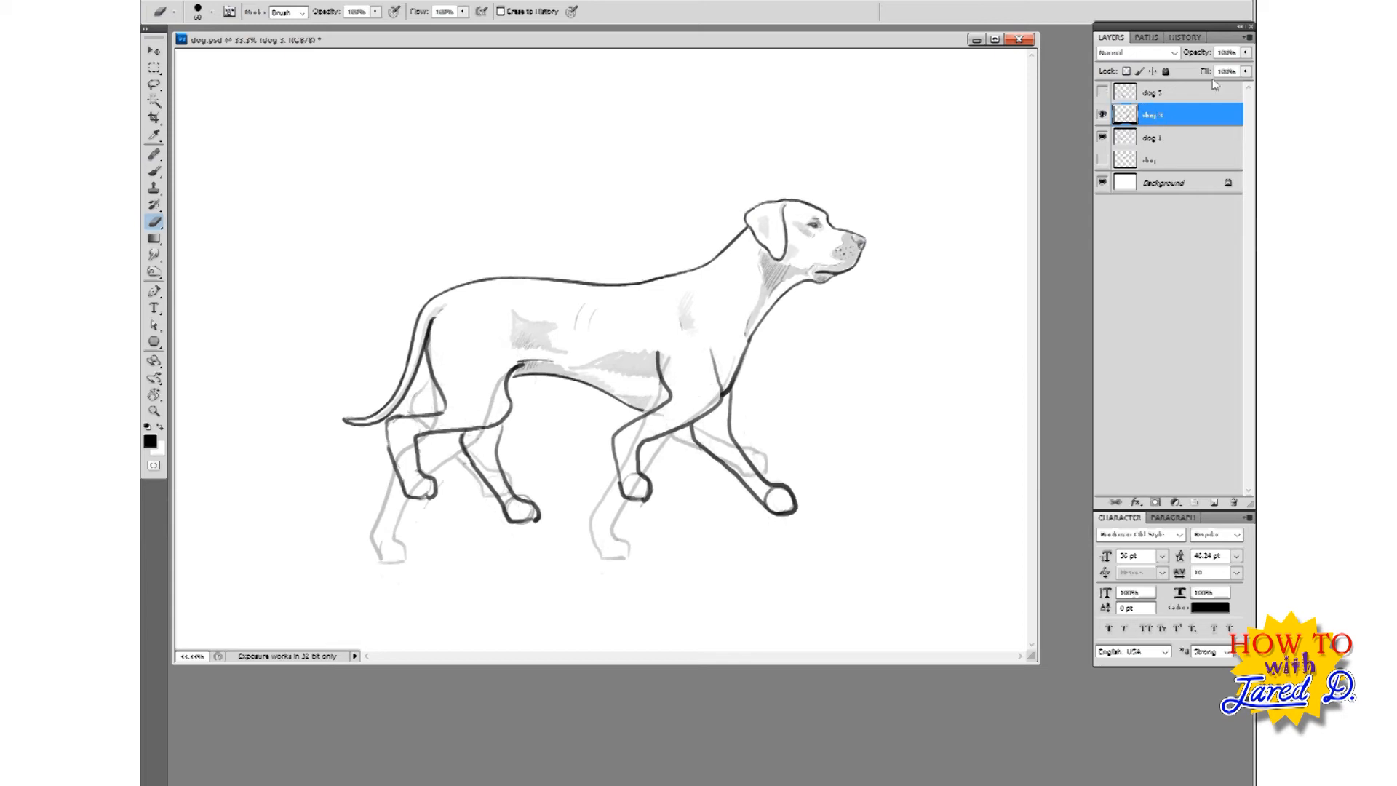
{"action": "left_click", "coordinate": [1245, 52]}
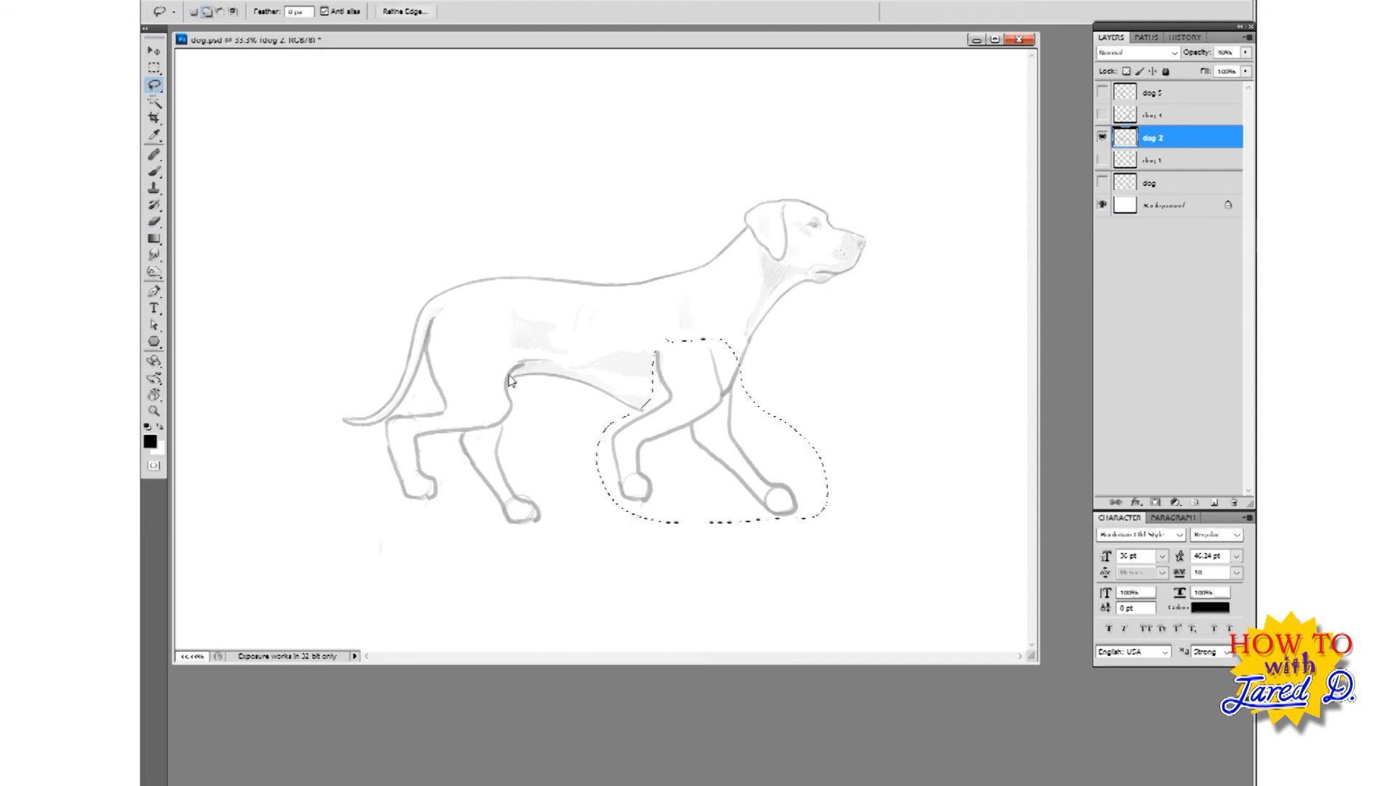
Step: Delete the outlined legs and rename the copied leg layer in the numbered sequence
{"action": "key", "text": "Delete"}
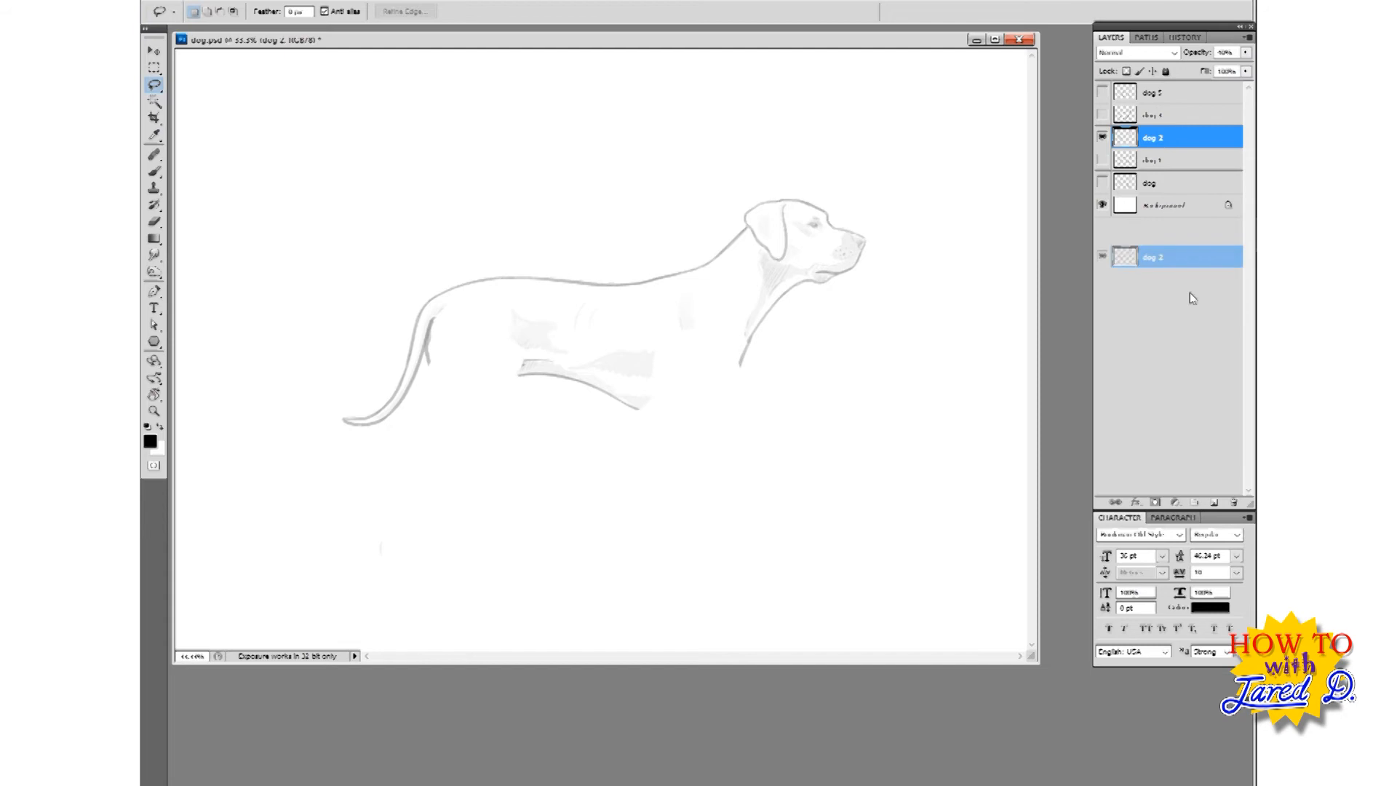
{"action": "double_click", "coordinate": [1167, 136]}
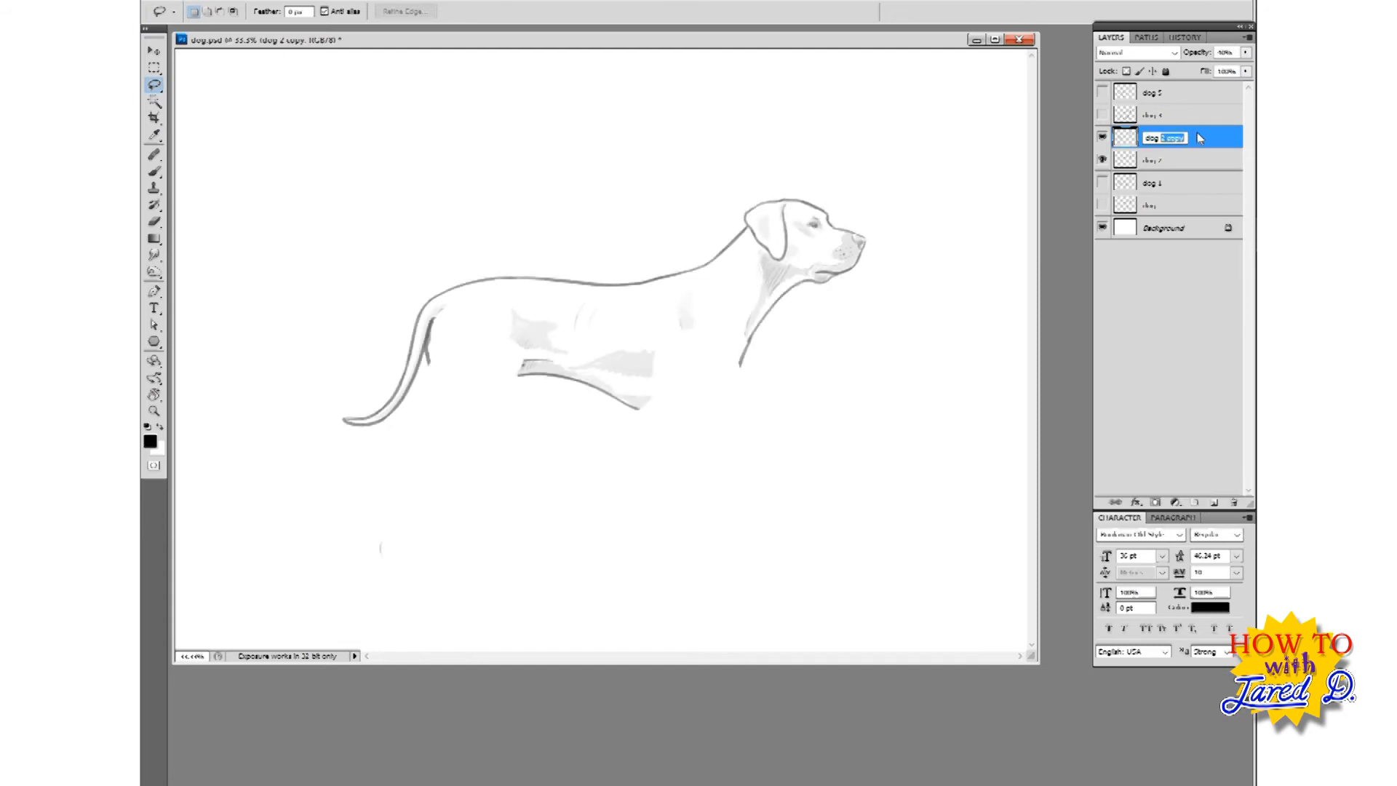
{"action": "left_click", "coordinate": [1176, 115]}
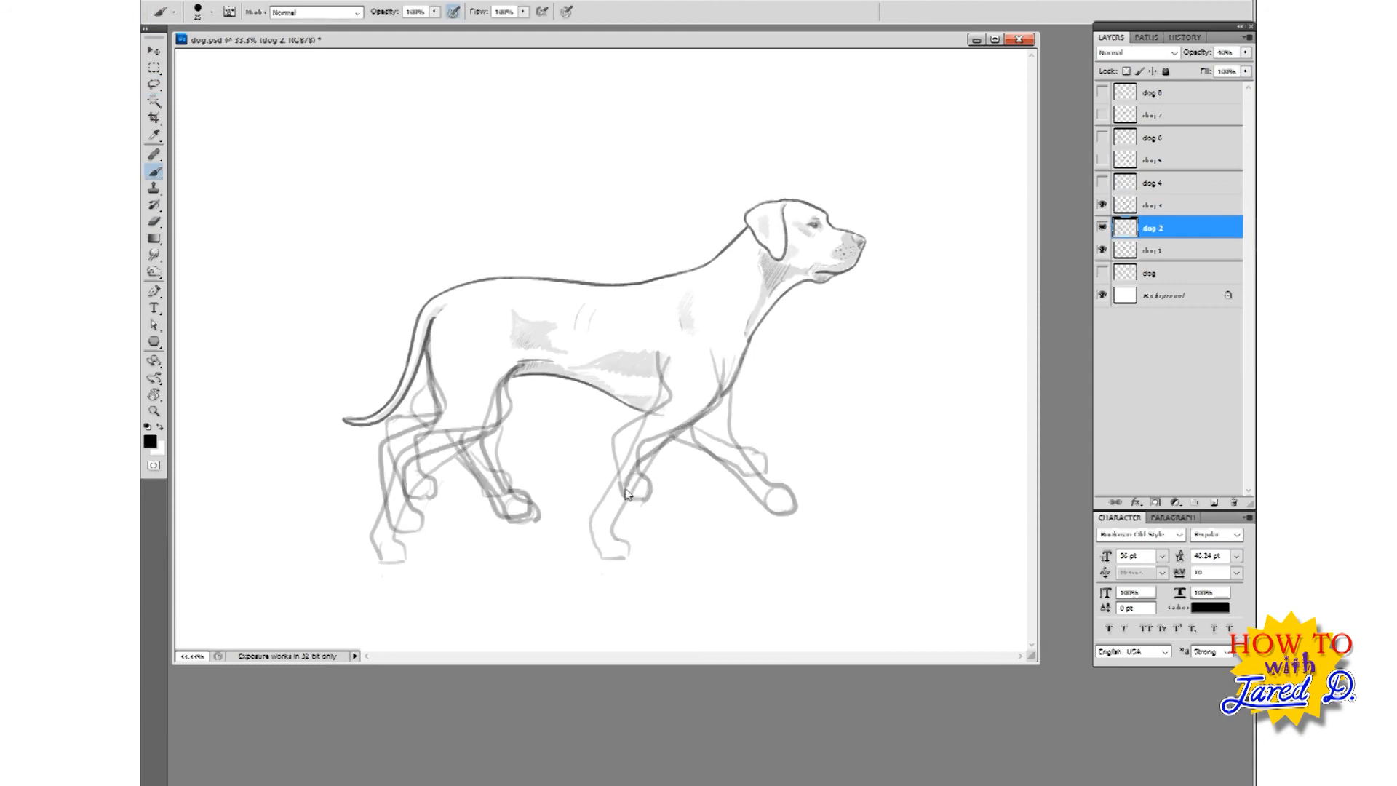
Step: View the dog 4, dog 7 and dog 8 leg poses one at a time
{"action": "left_click", "coordinate": [1152, 183]}
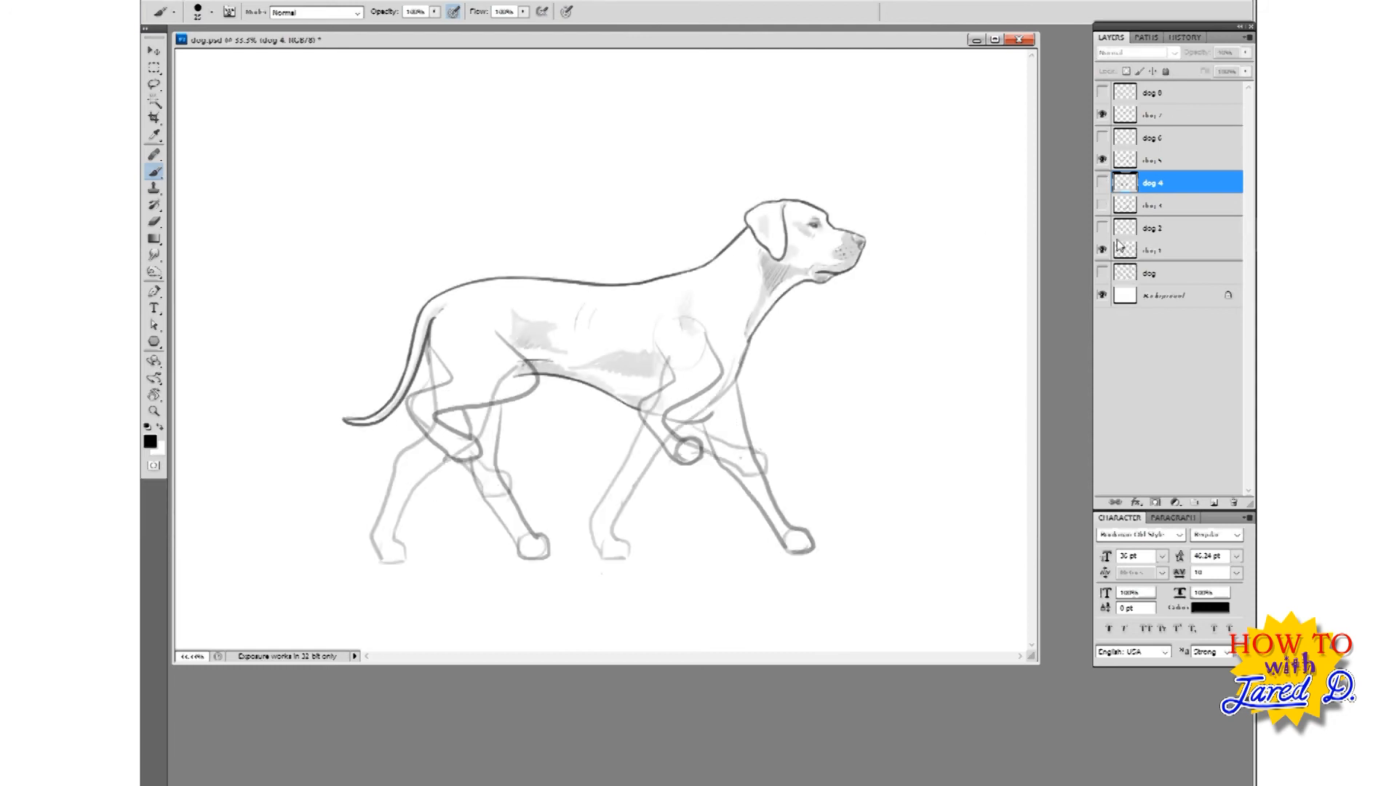
{"action": "left_click", "coordinate": [1153, 111]}
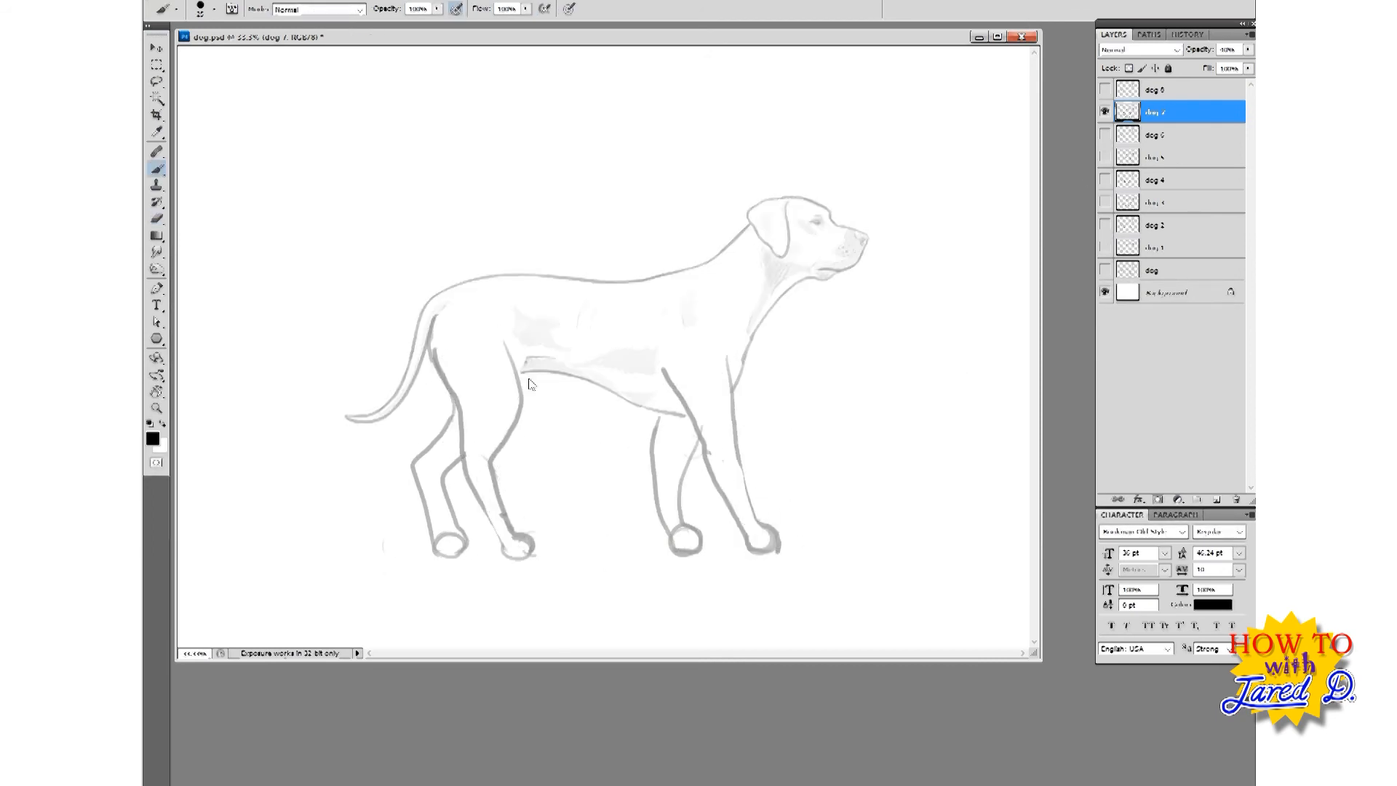
{"action": "left_click", "coordinate": [1159, 135]}
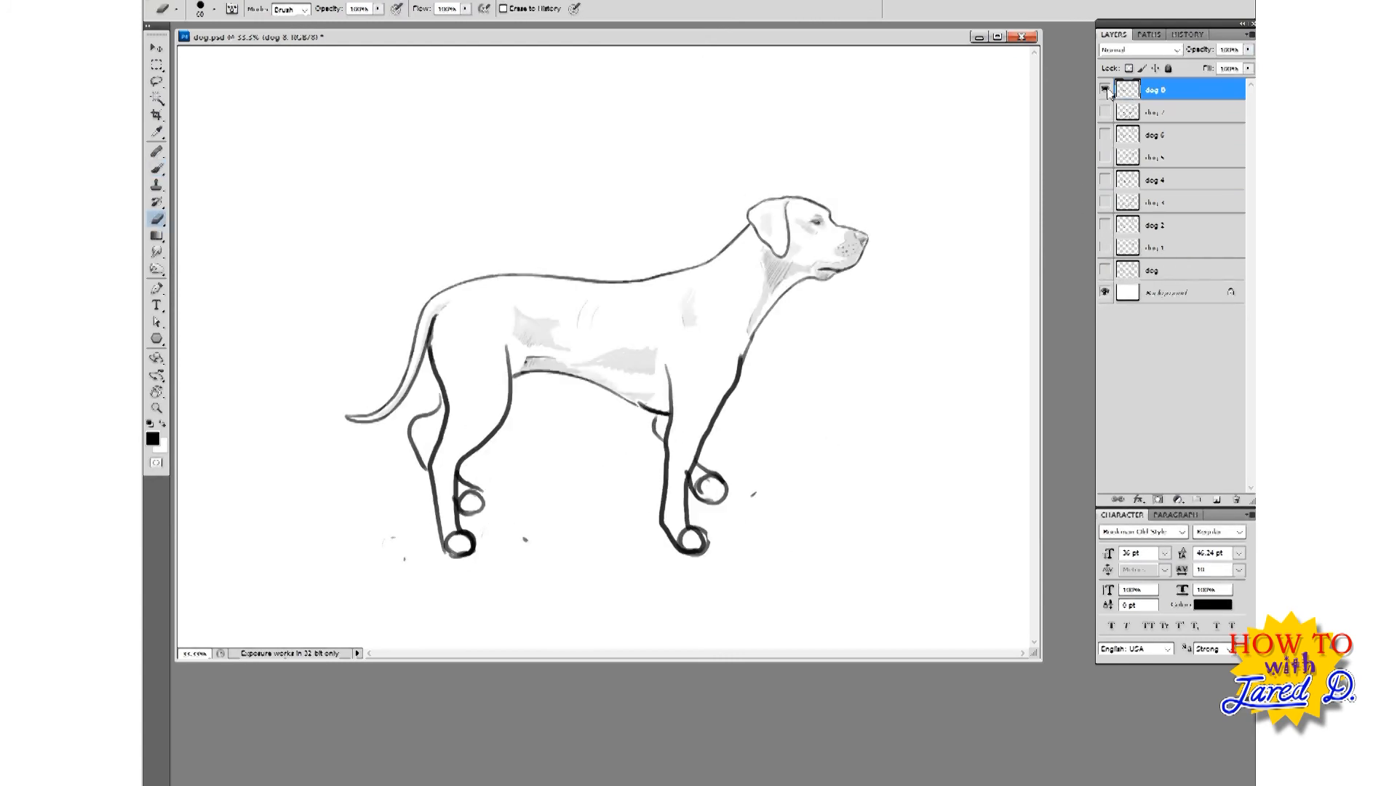
Step: Show all the leg-position layers together and hide the original dog layer
{"action": "left_click", "coordinate": [1155, 179]}
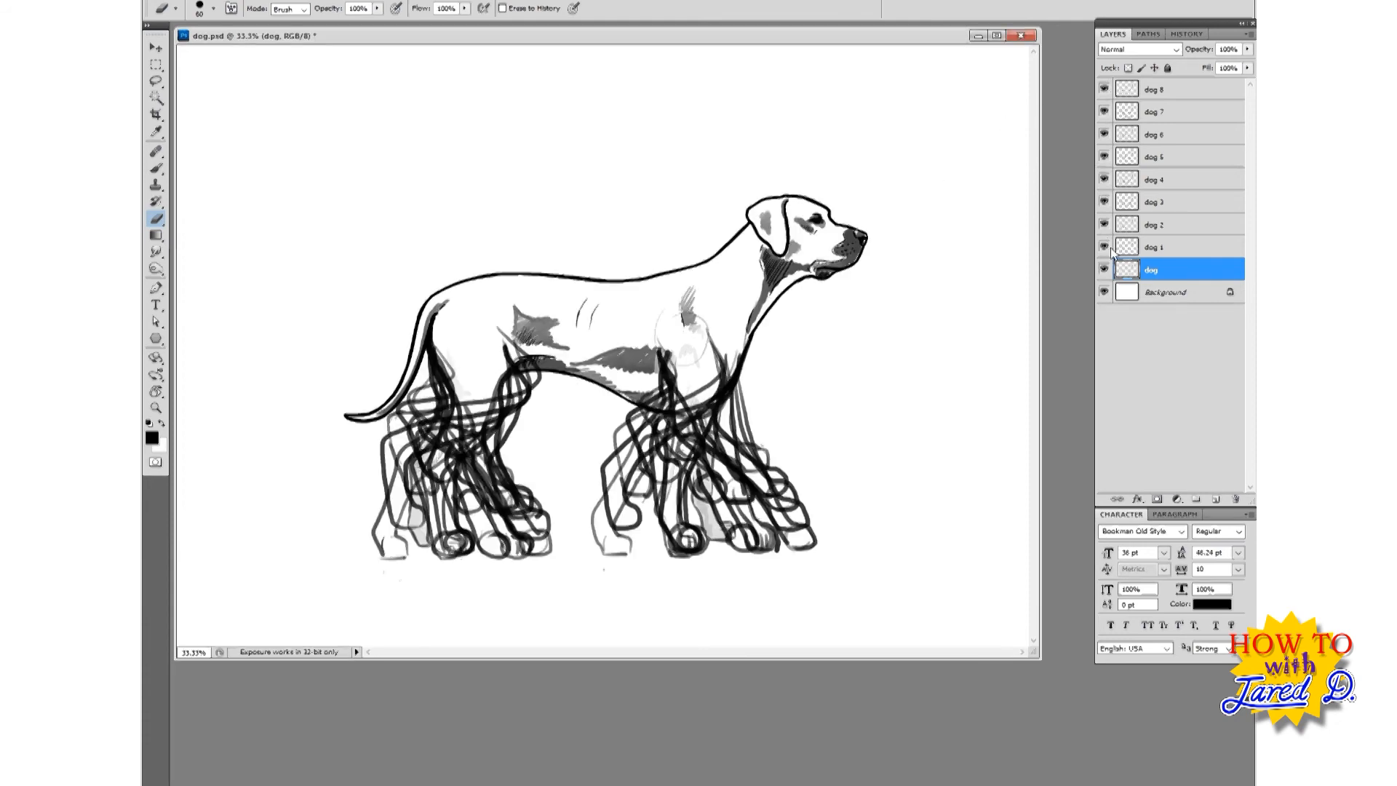
{"action": "left_click", "coordinate": [1103, 269]}
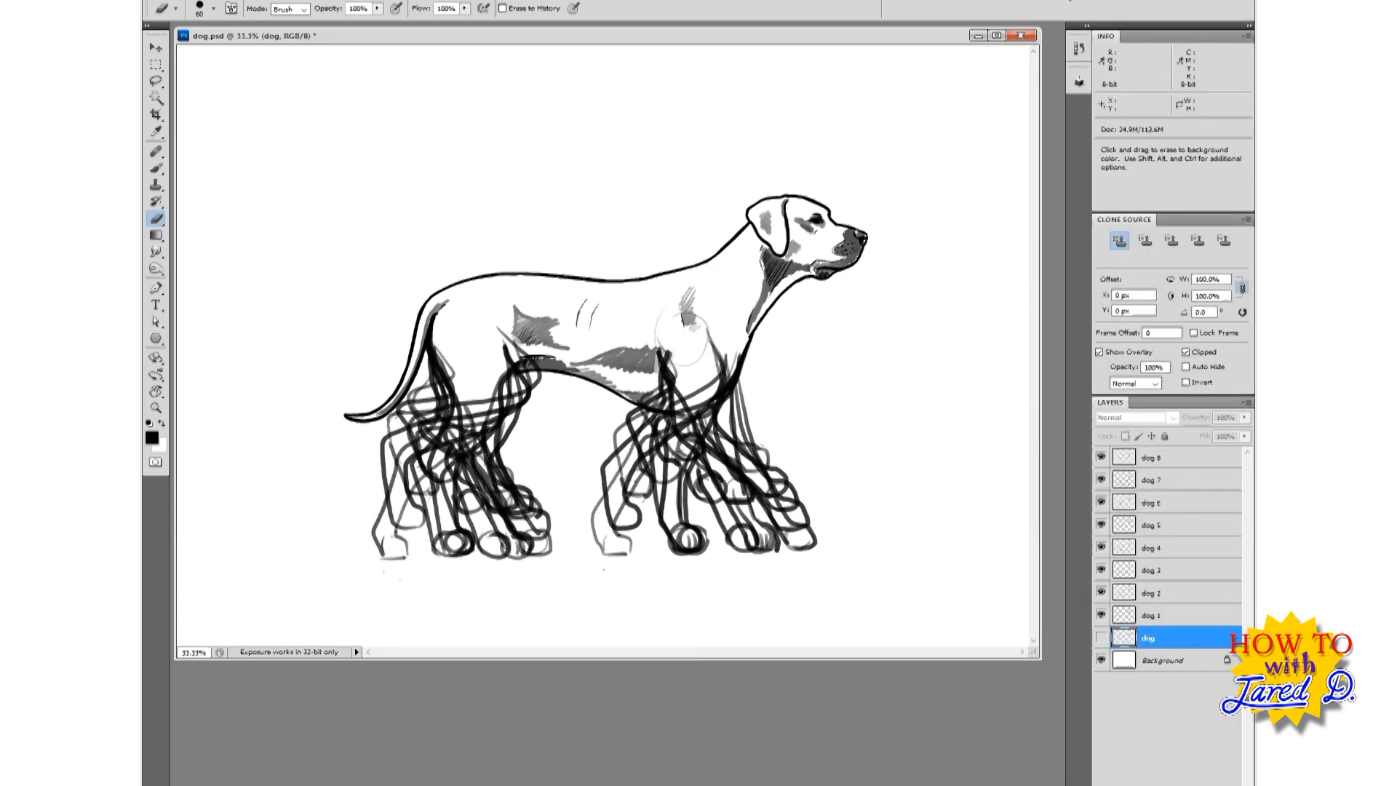
{"action": "mouse_move", "coordinate": [1194, 471]}
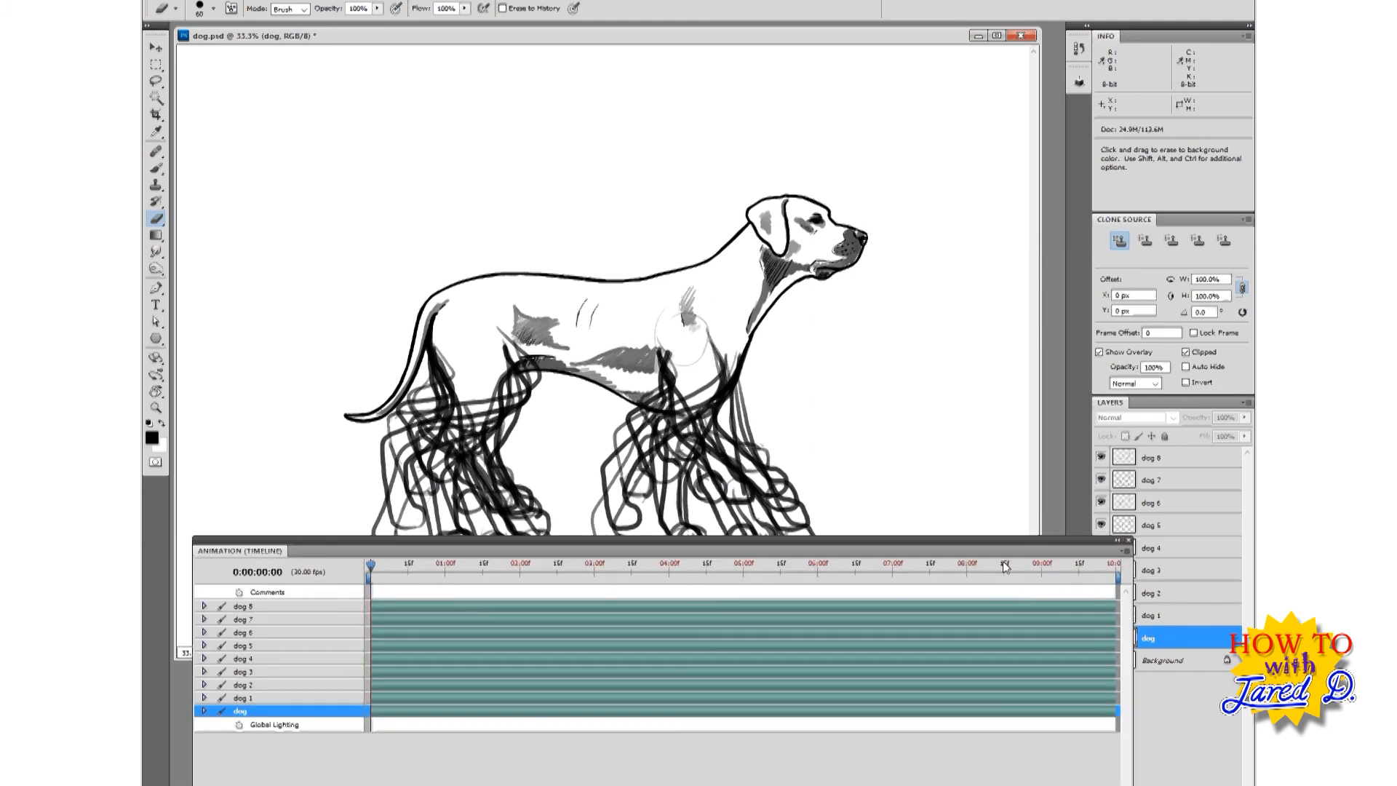
{"action": "mouse_move", "coordinate": [303, 612]}
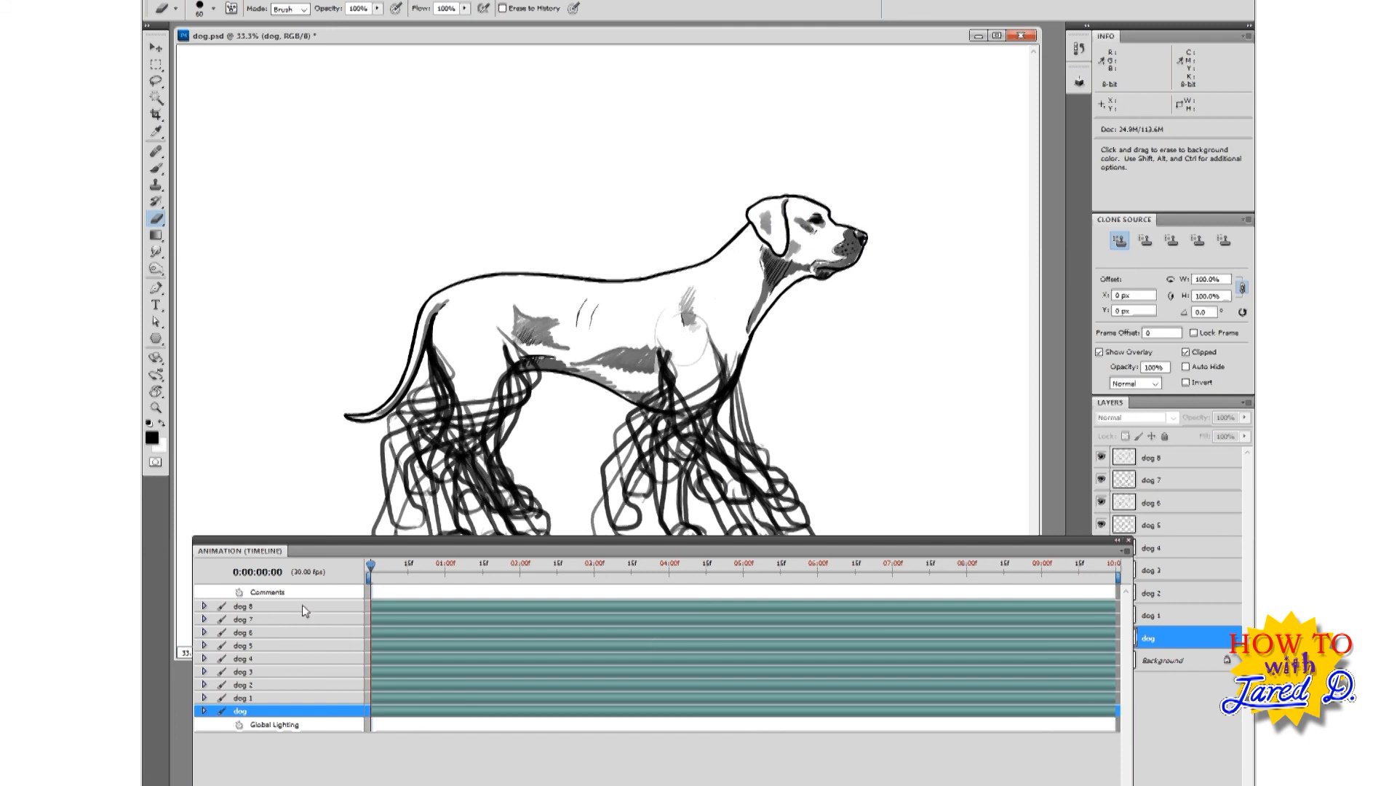
Step: Zoom the Animation timeline to frames and shift each dog layer's start one frame later
{"action": "left_click", "coordinate": [242, 606]}
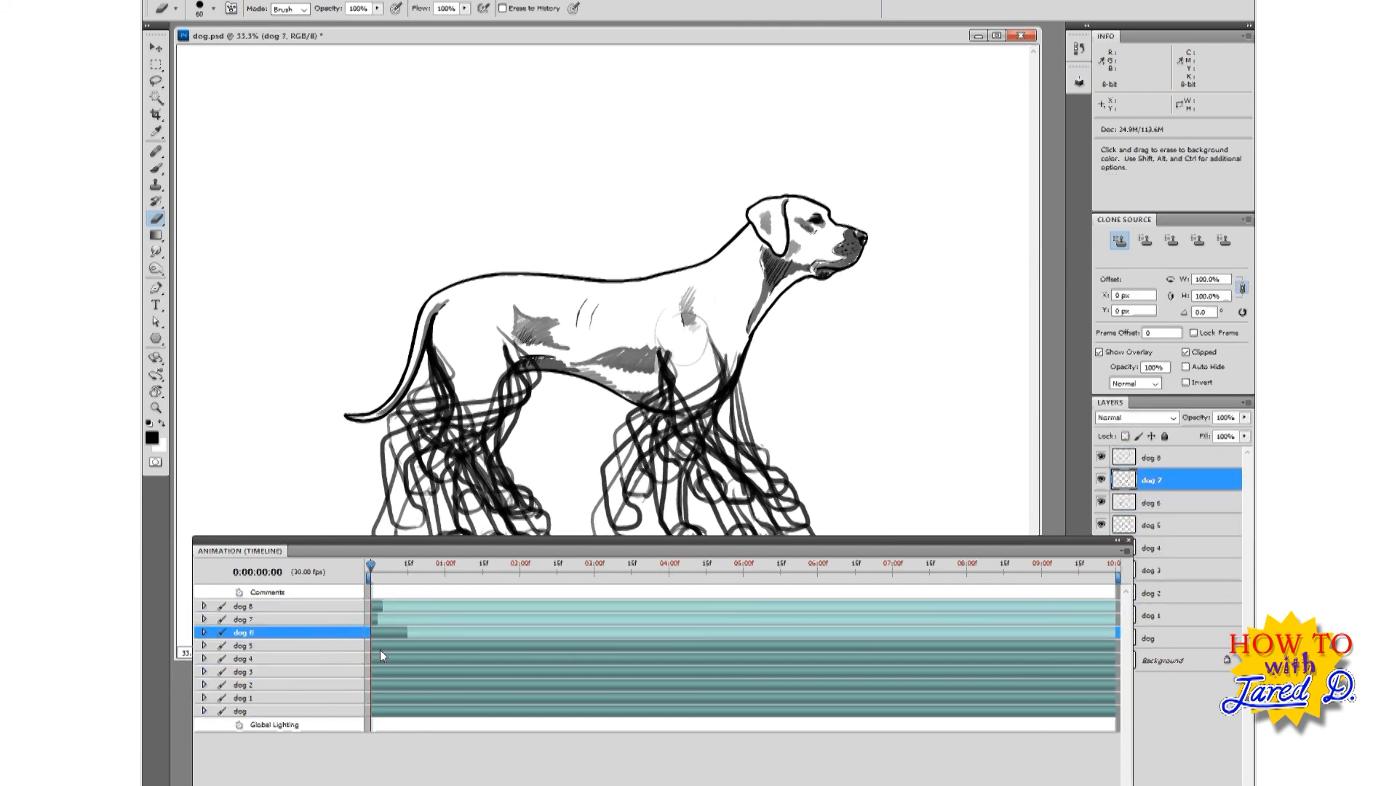
{"action": "left_click", "coordinate": [245, 684]}
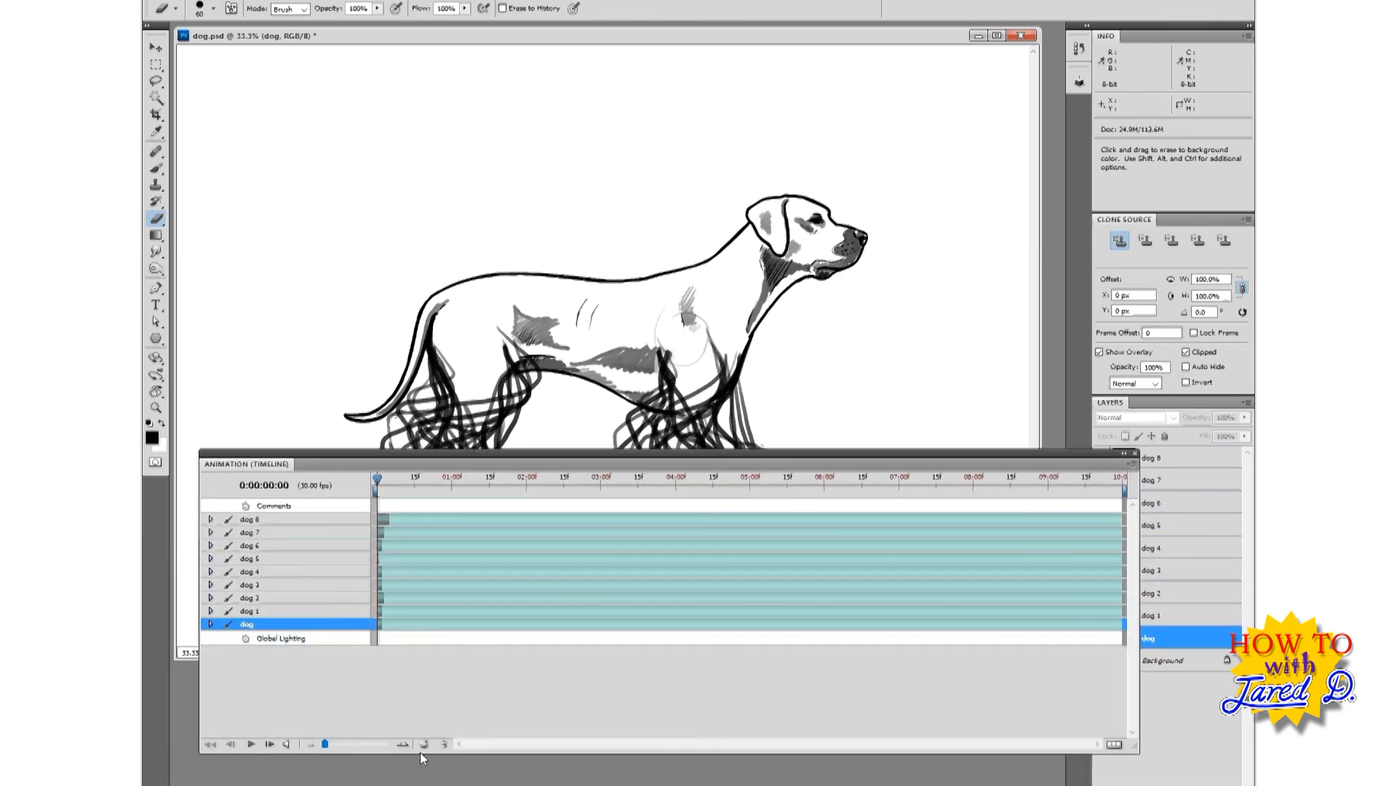
{"action": "left_click", "coordinate": [253, 518]}
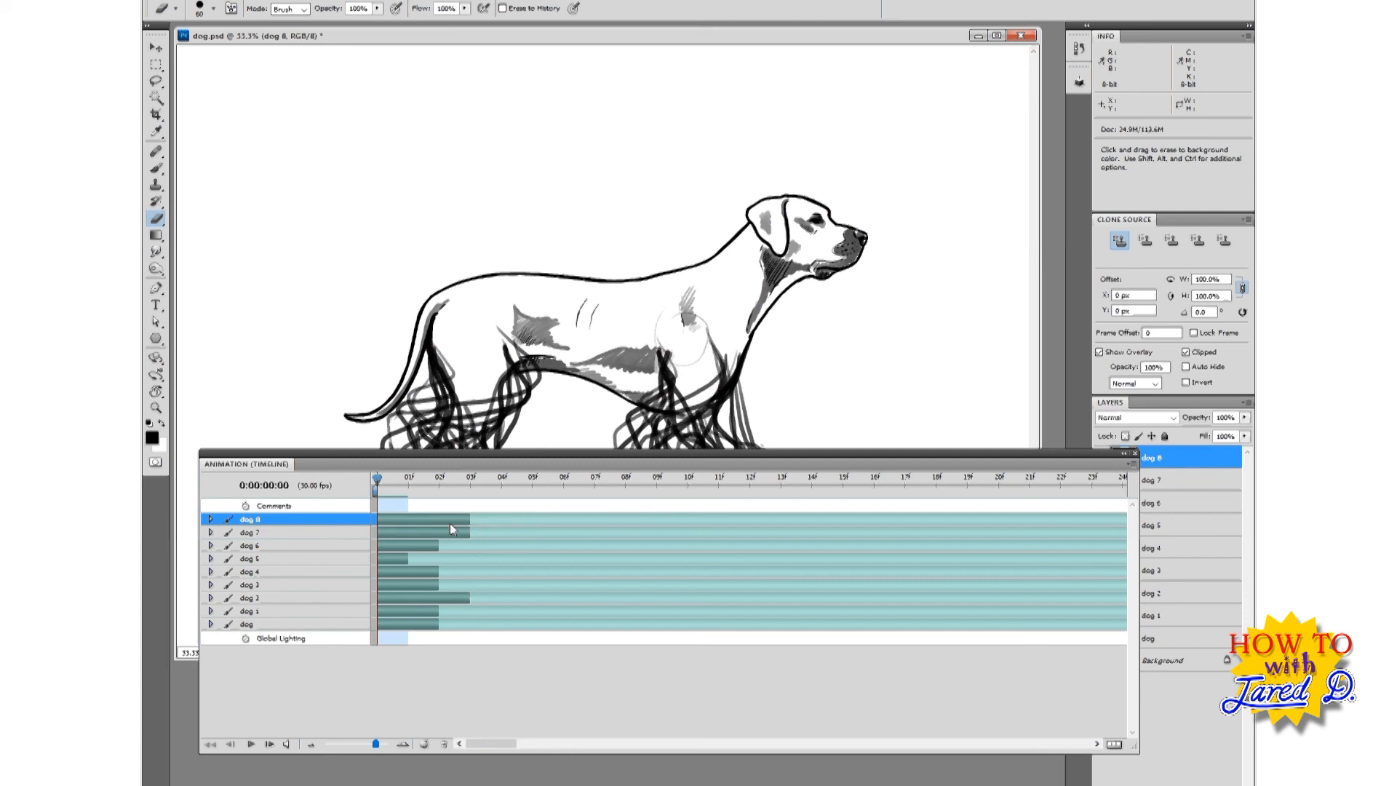
{"action": "left_click", "coordinate": [250, 558]}
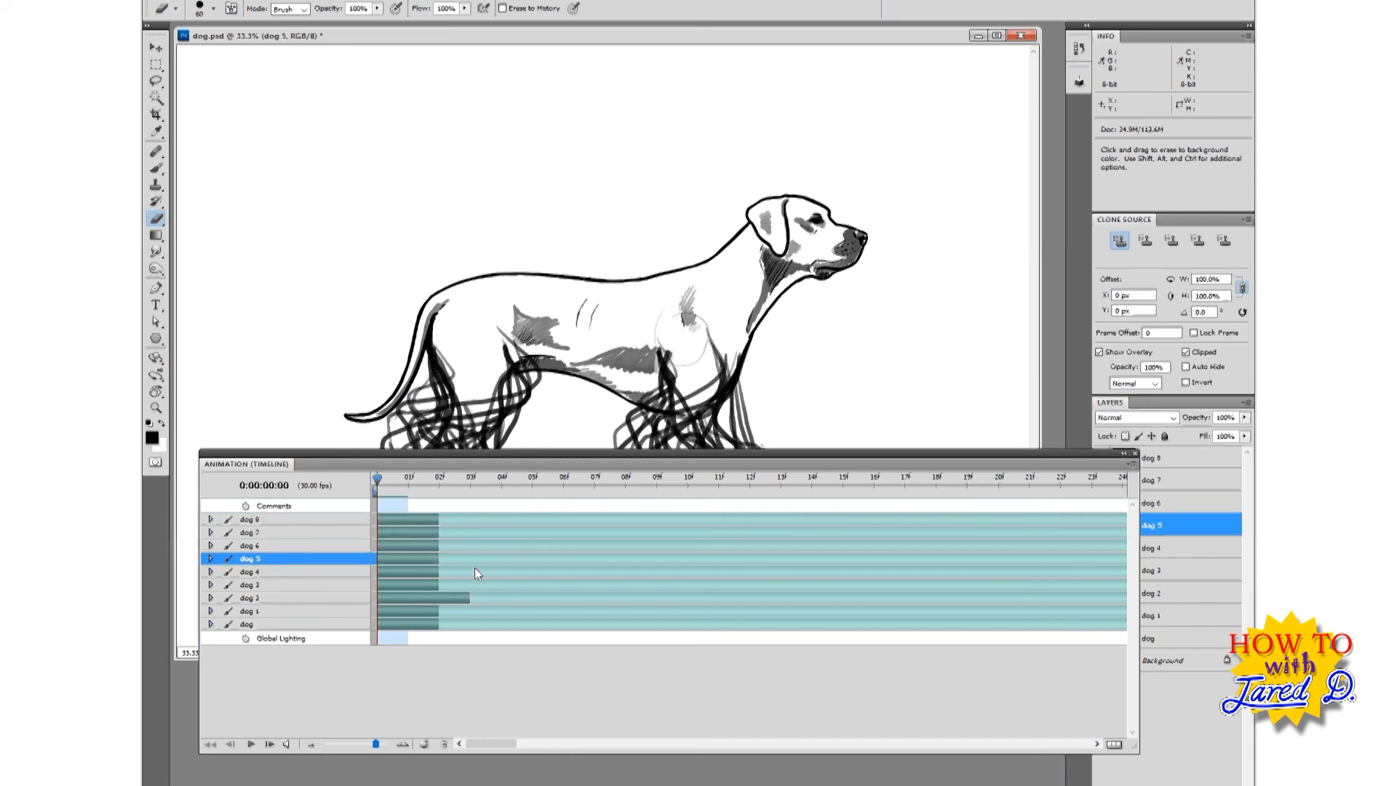
{"action": "left_click", "coordinate": [250, 623]}
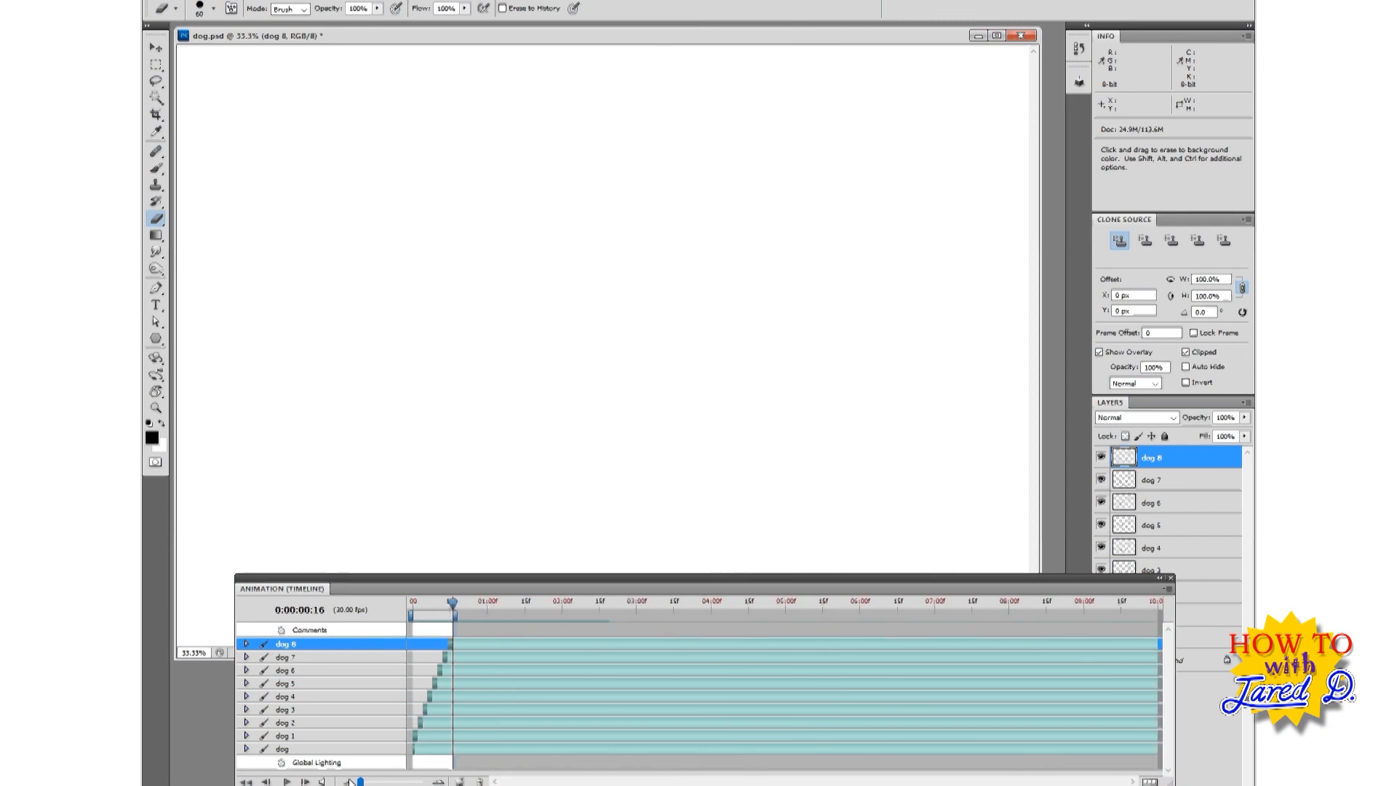
Step: Scrub the timeline to frames 3 and 13 to preview the leg poses
{"action": "left_click", "coordinate": [287, 782]}
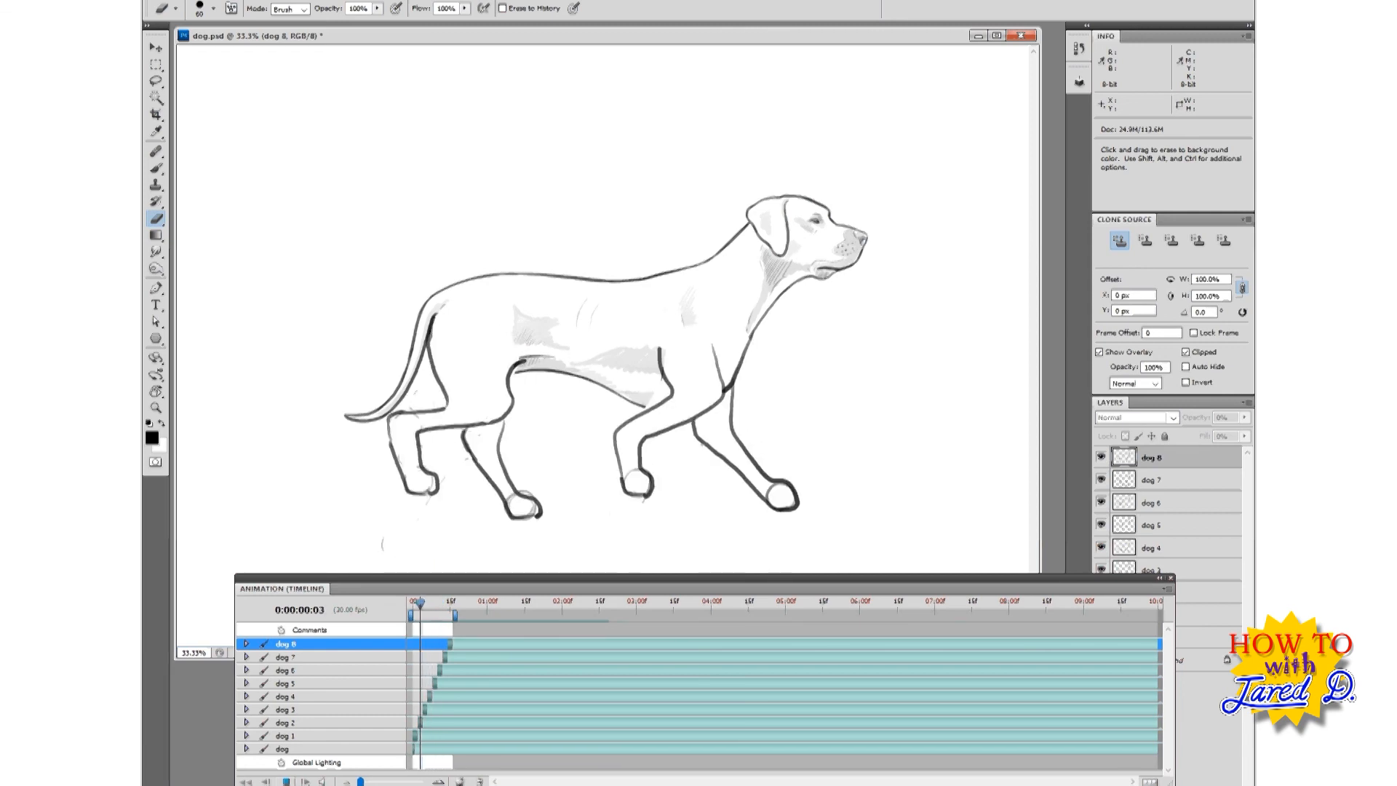
{"action": "left_click", "coordinate": [444, 617]}
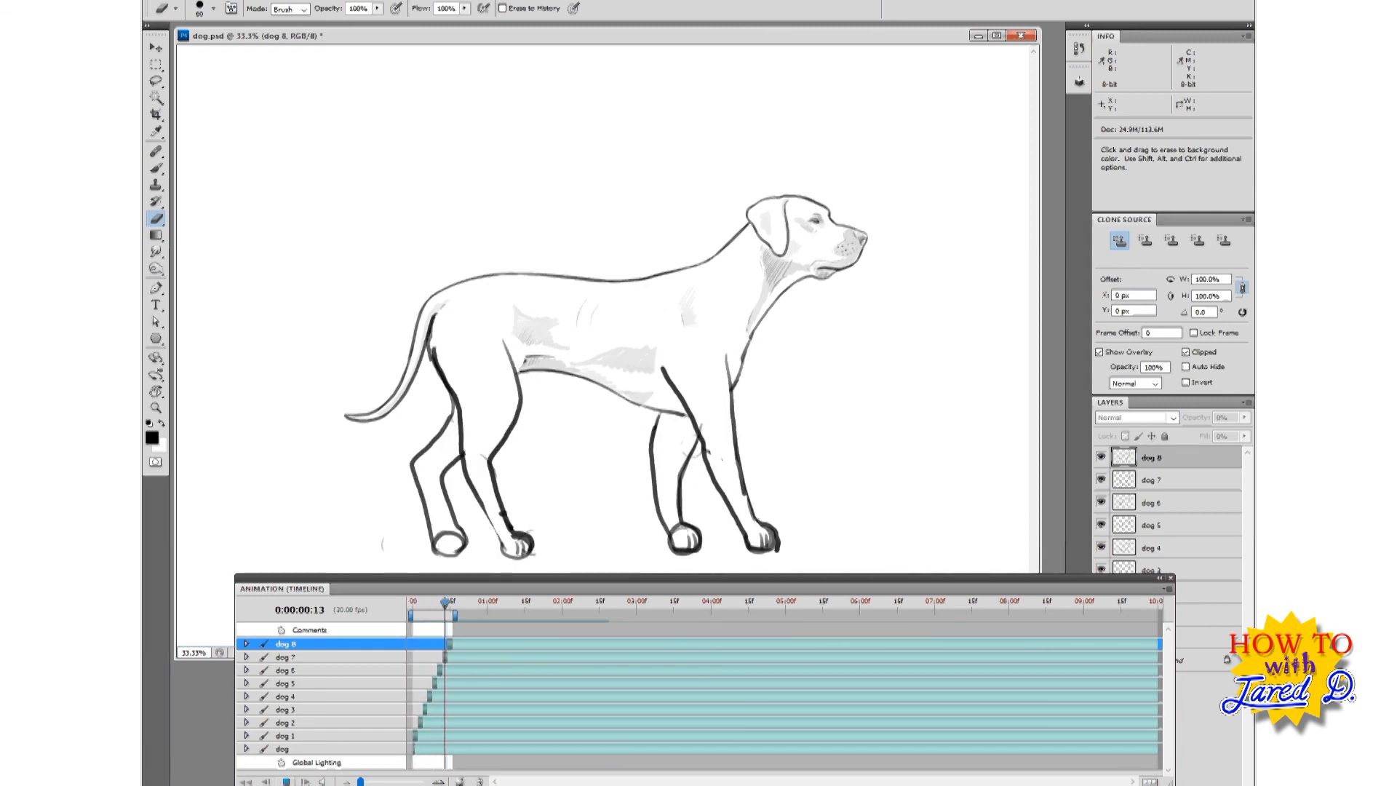